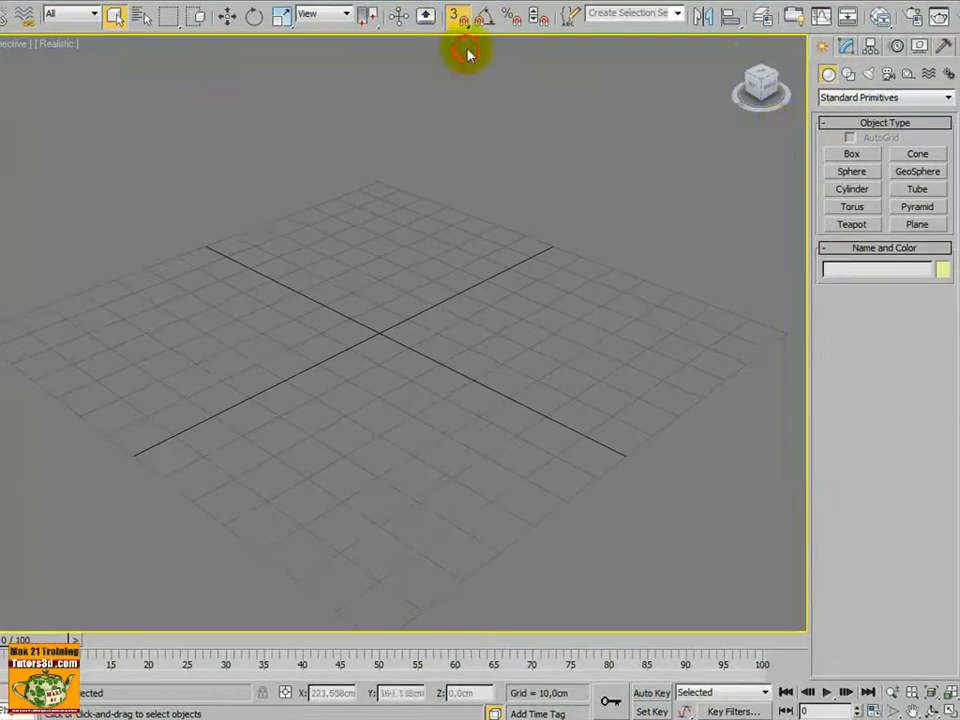
Switch the Create panel from Standard Primitives to Particle Systems for a Super Spray emitter.
left_click(884, 96)
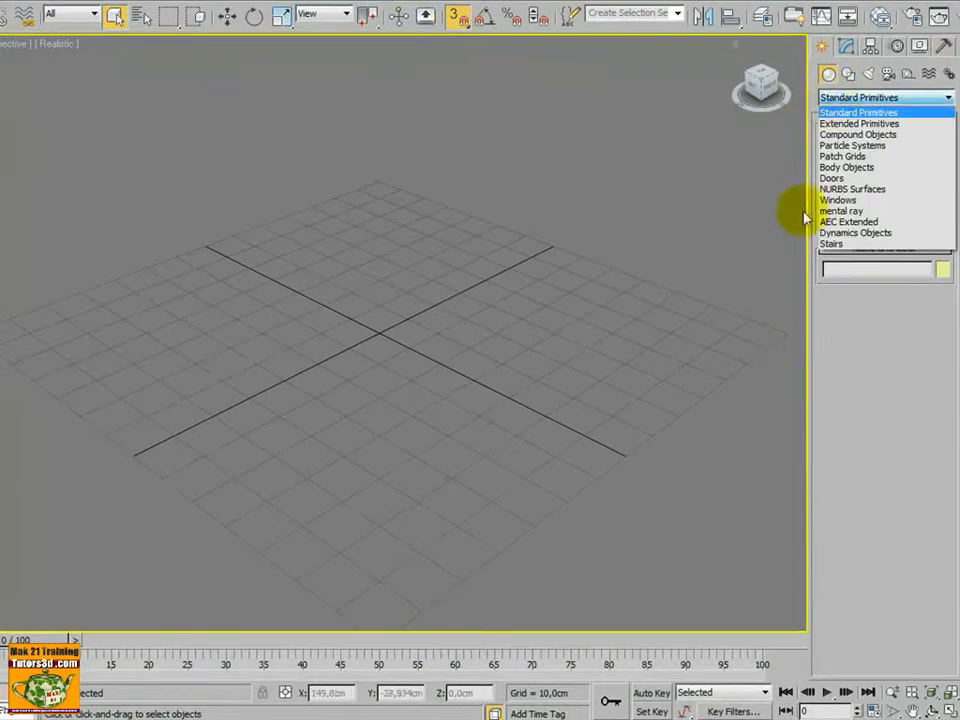
left_click(852, 144)
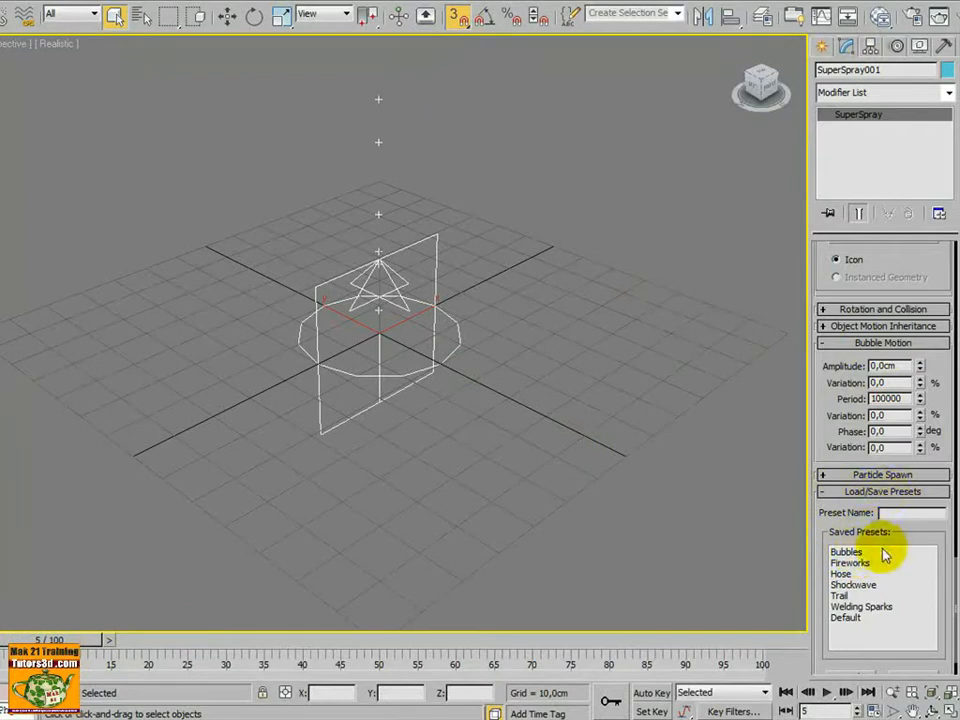
mouse_move(864, 636)
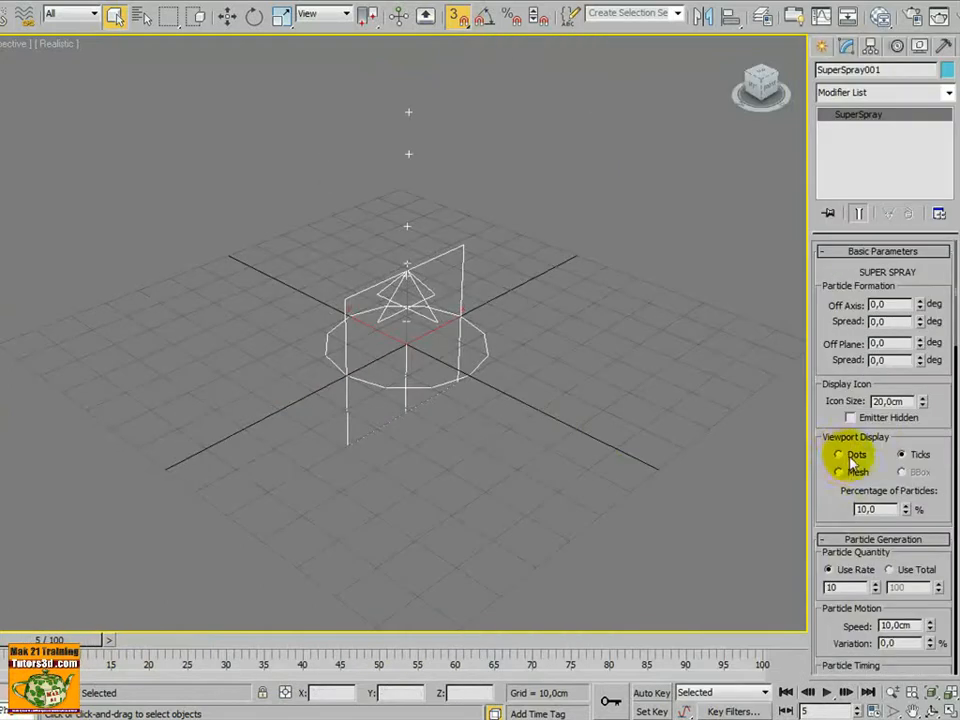
Scroll the Modify panel down to the Load/Save Presets rollout with the saved Bubbles preset.
scroll("down", 3)
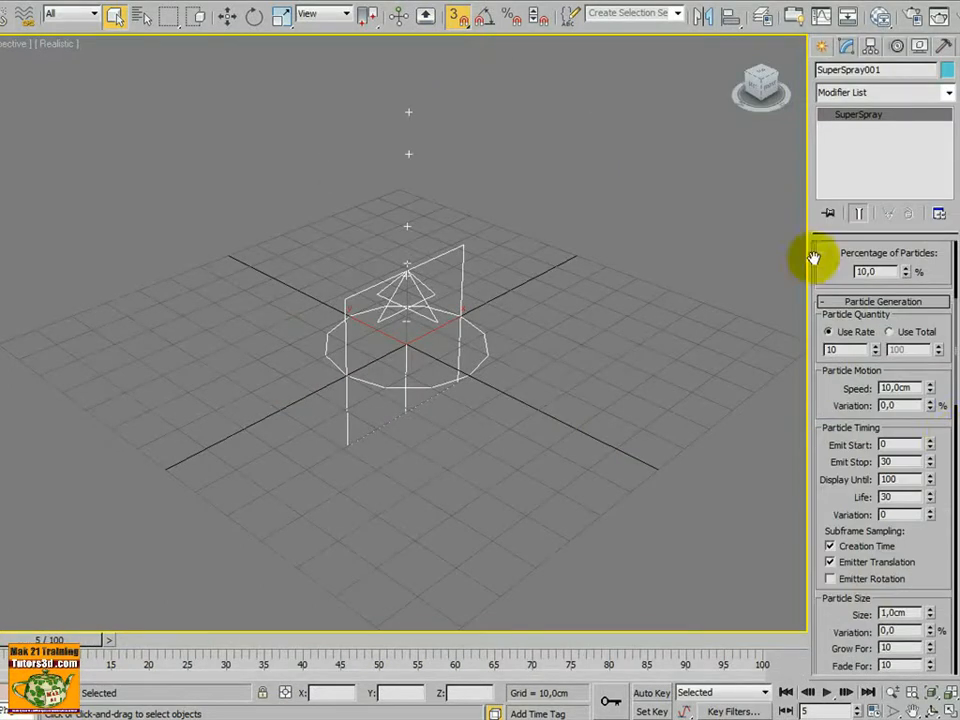
scroll("down", 3)
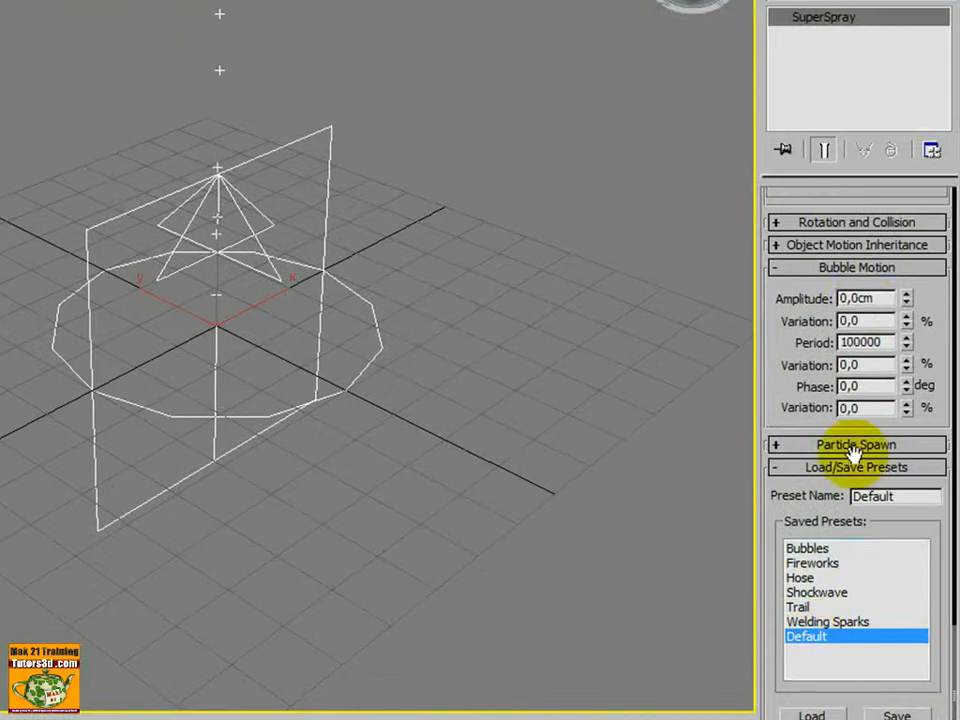
mouse_move(820, 300)
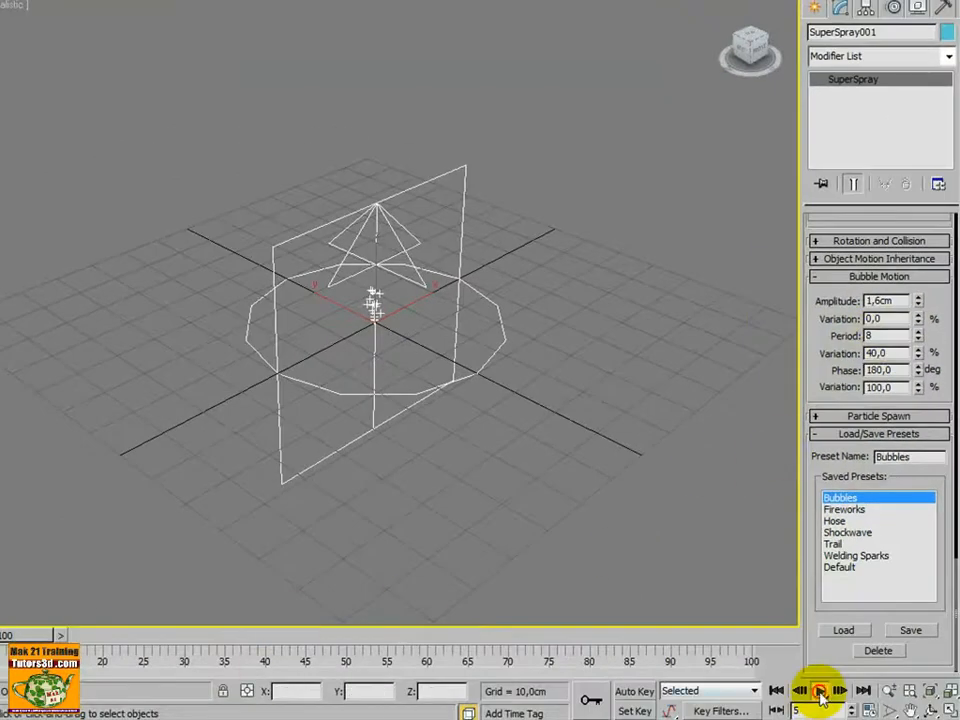
Play the particle animation and scrub the time slider to a mid-animation frame.
left_click(820, 690)
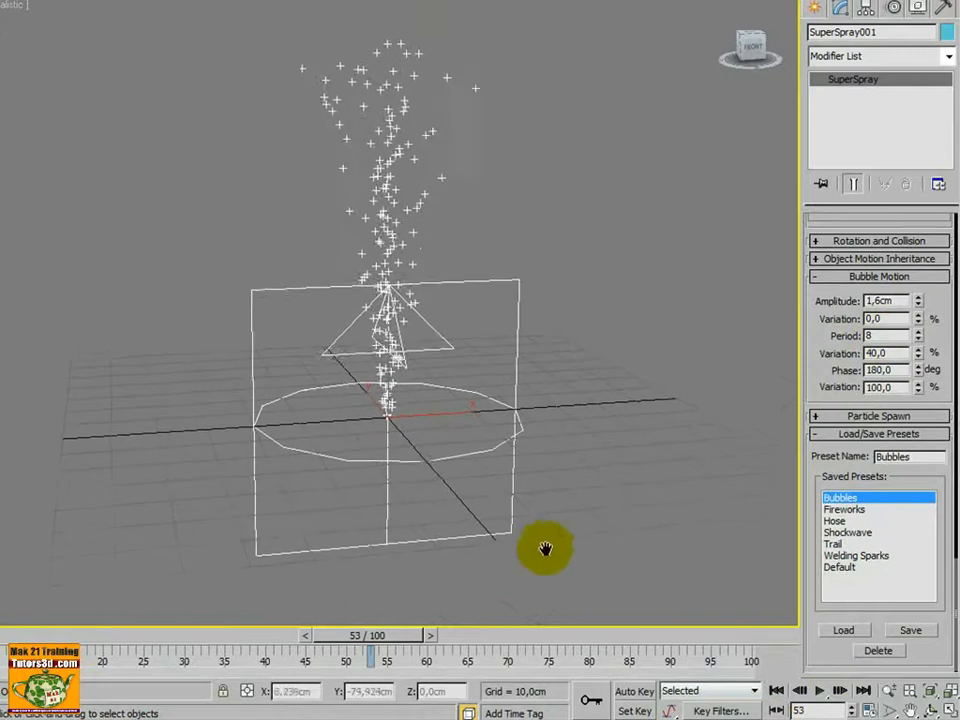
left_click_drag(370, 660, 584, 660)
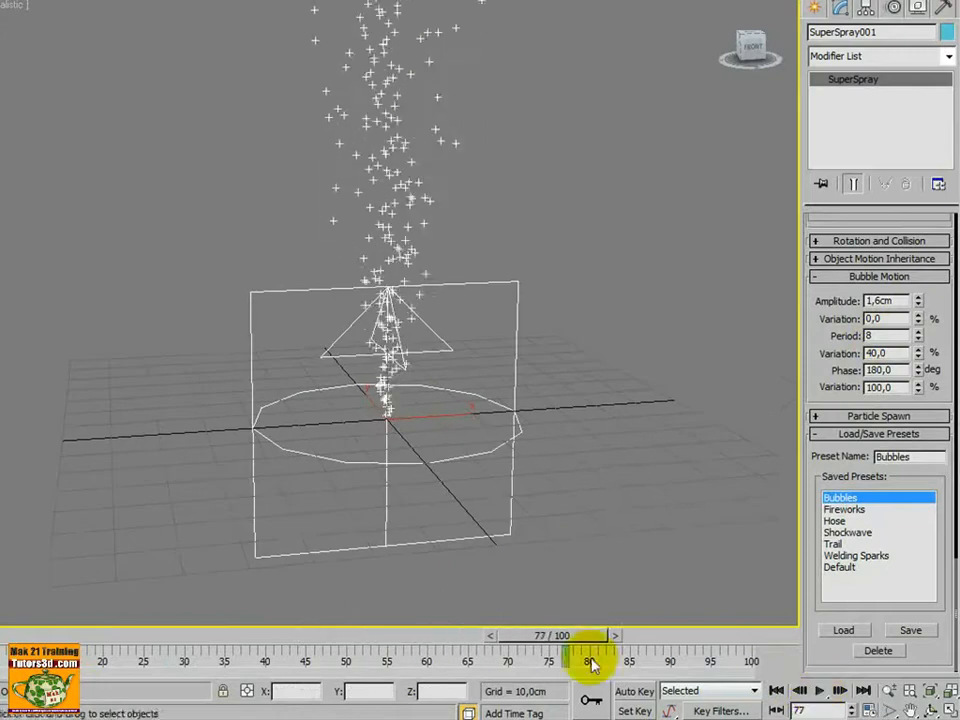
left_click_drag(584, 660, 468, 660)
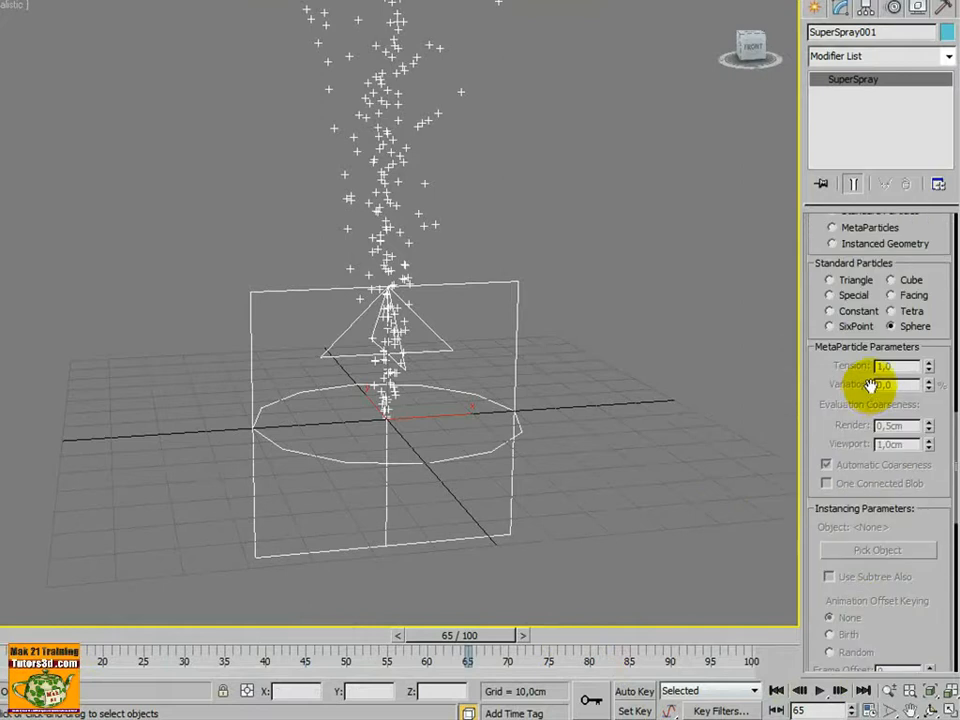
mouse_move(910, 340)
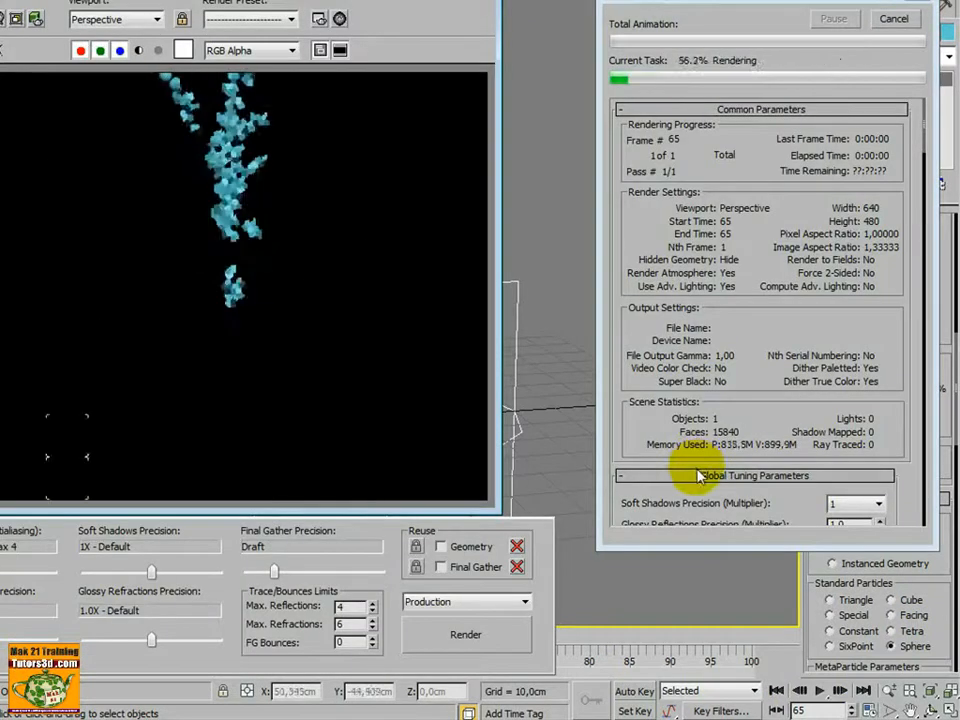
Close the render and set Viewport Display to Mesh so particles show as cyan spheres.
left_click(892, 18)
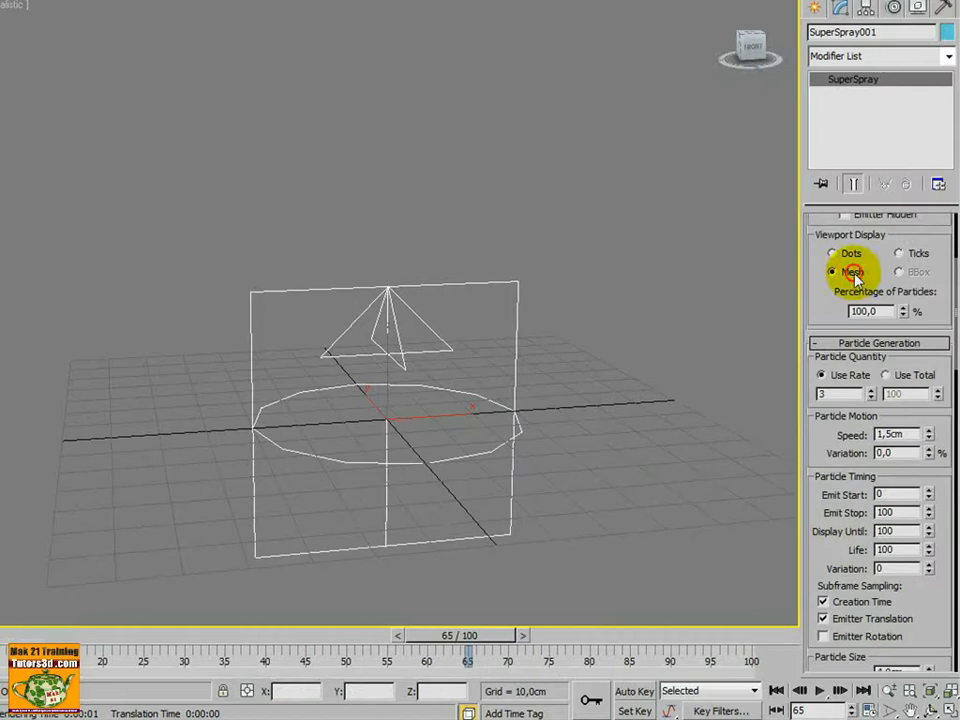
left_click(832, 272)
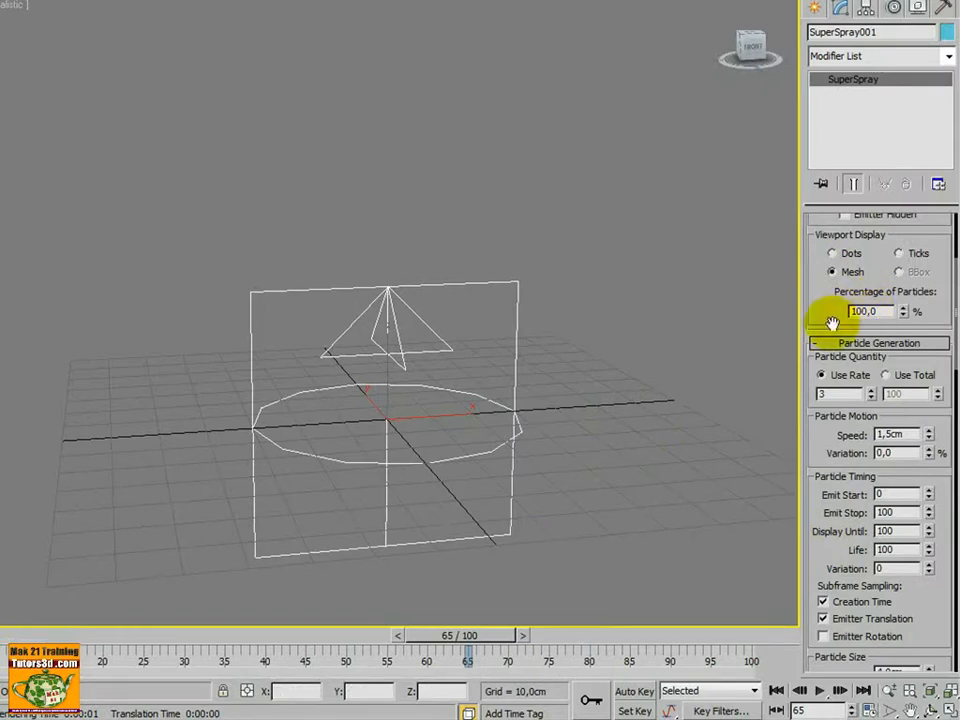
left_click_drag(468, 656, 390, 656)
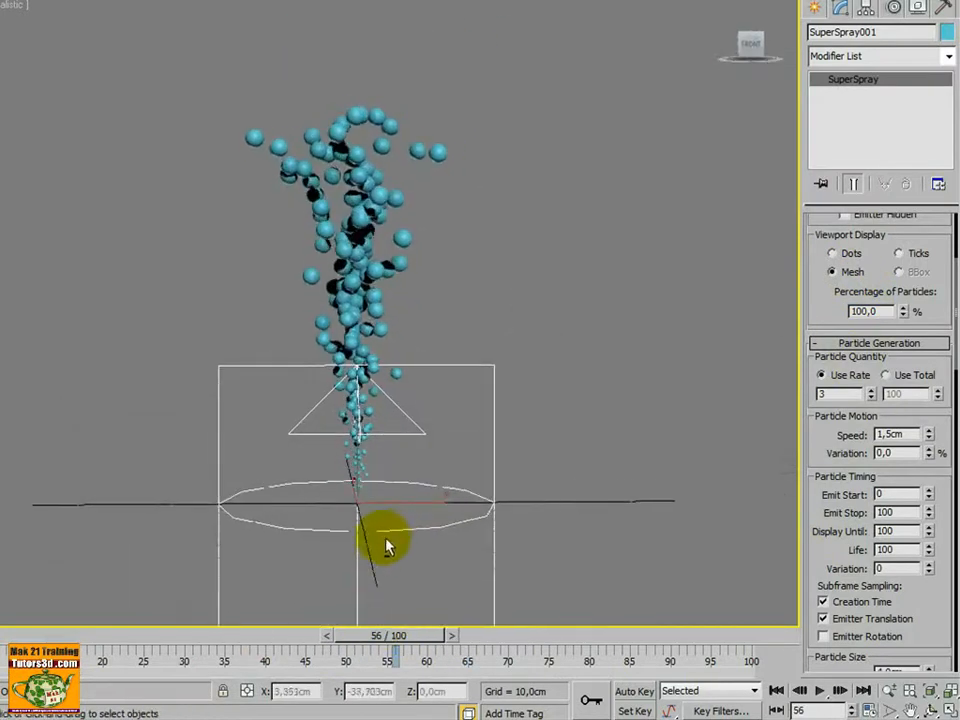
Select the Super Spray emitter to edit its bubble motion and clone it.
left_click(820, 690)
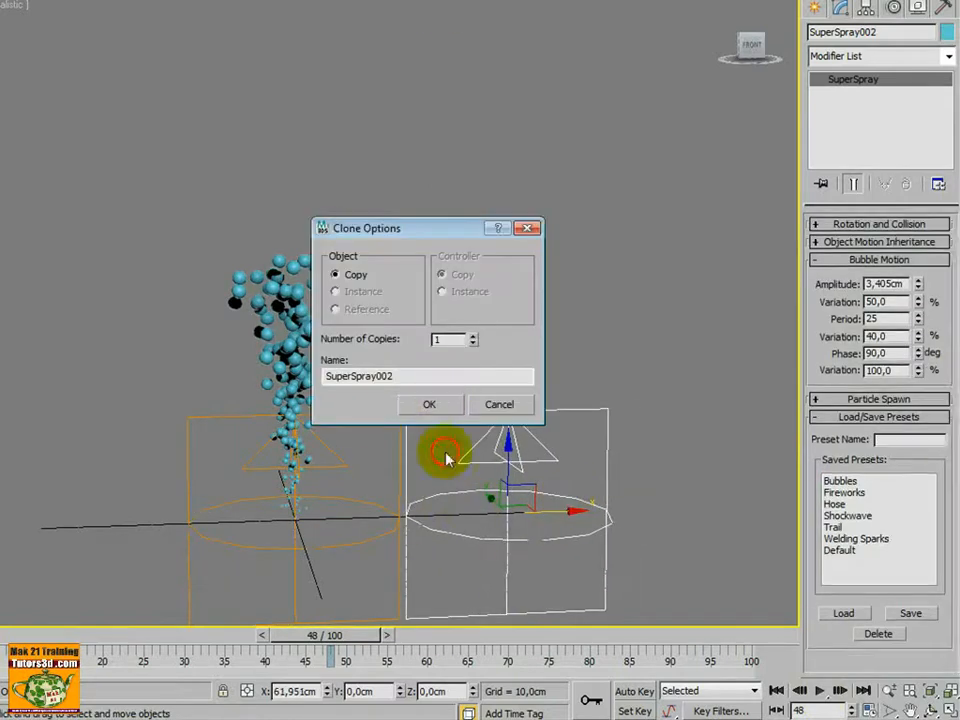
Confirm the Copy clone and move SuperSpray002 along the ground to the right of the original.
left_click(428, 404)
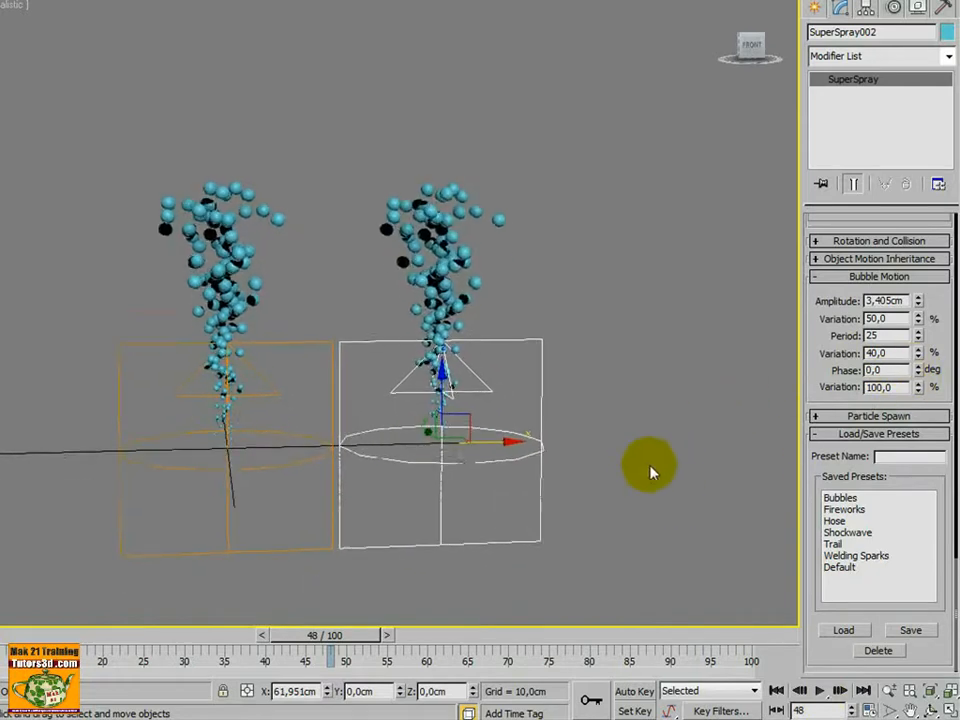
left_click_drag(330, 636, 358, 636)
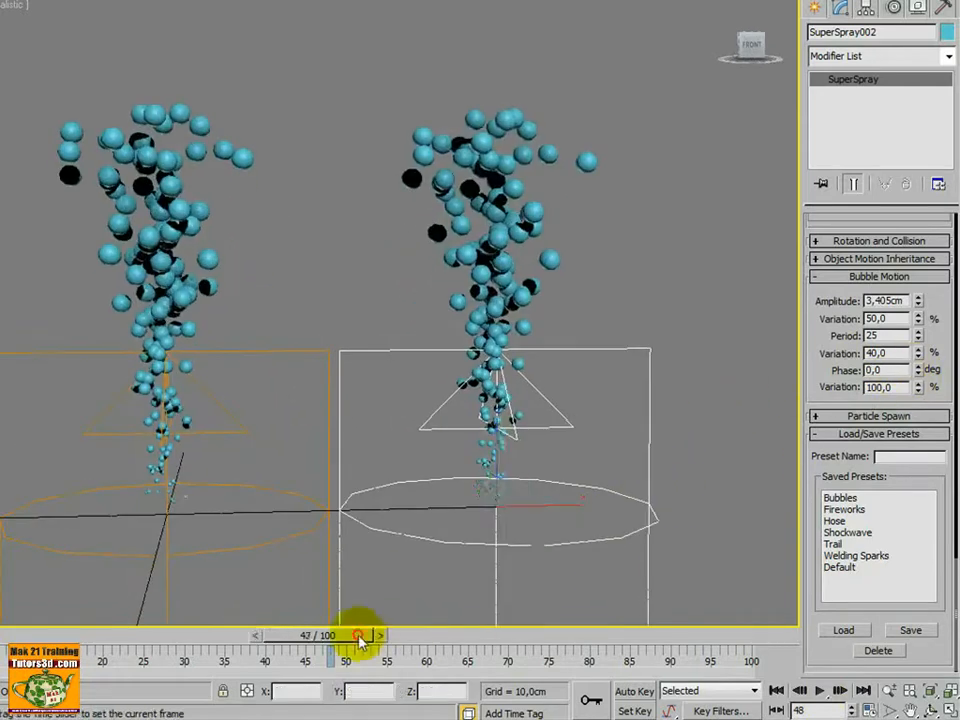
left_click_drag(356, 636, 330, 636)
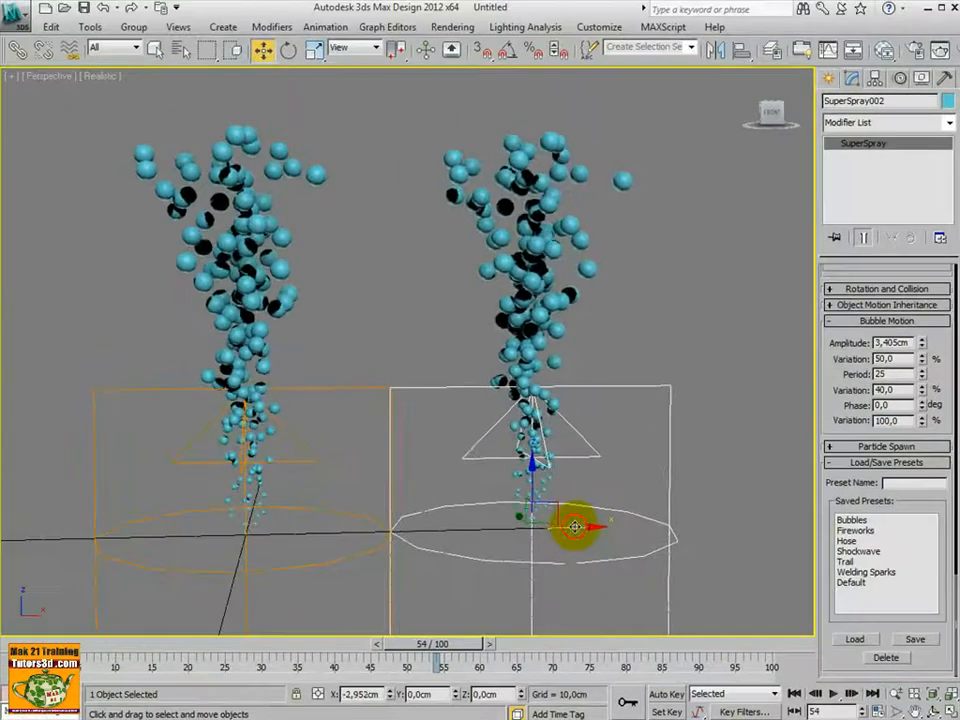
left_click_drag(576, 528, 284, 516)
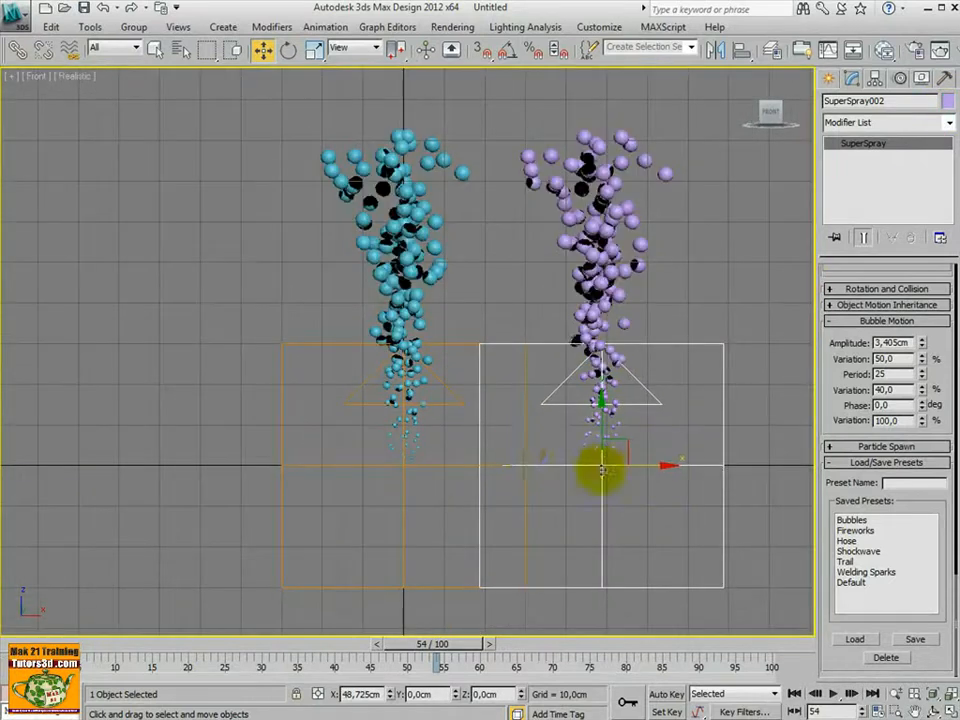
Move the purple emitter over the cyan stream and raise its Bubble Motion Phase toward 180°.
left_click_drag(604, 470, 450, 460)
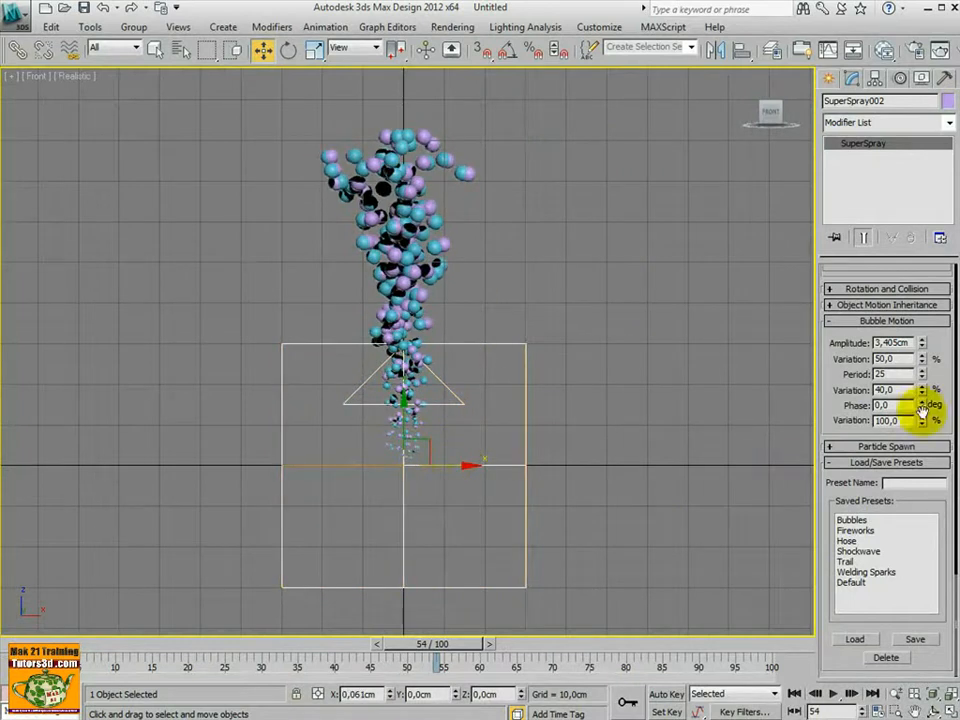
left_click(920, 400)
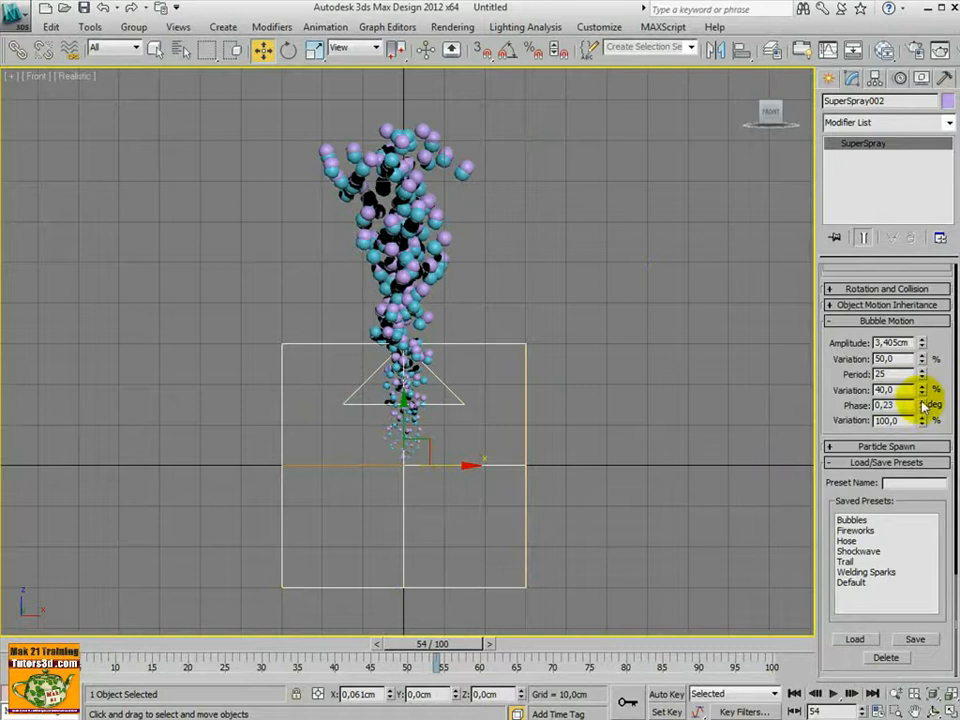
left_click(920, 404)
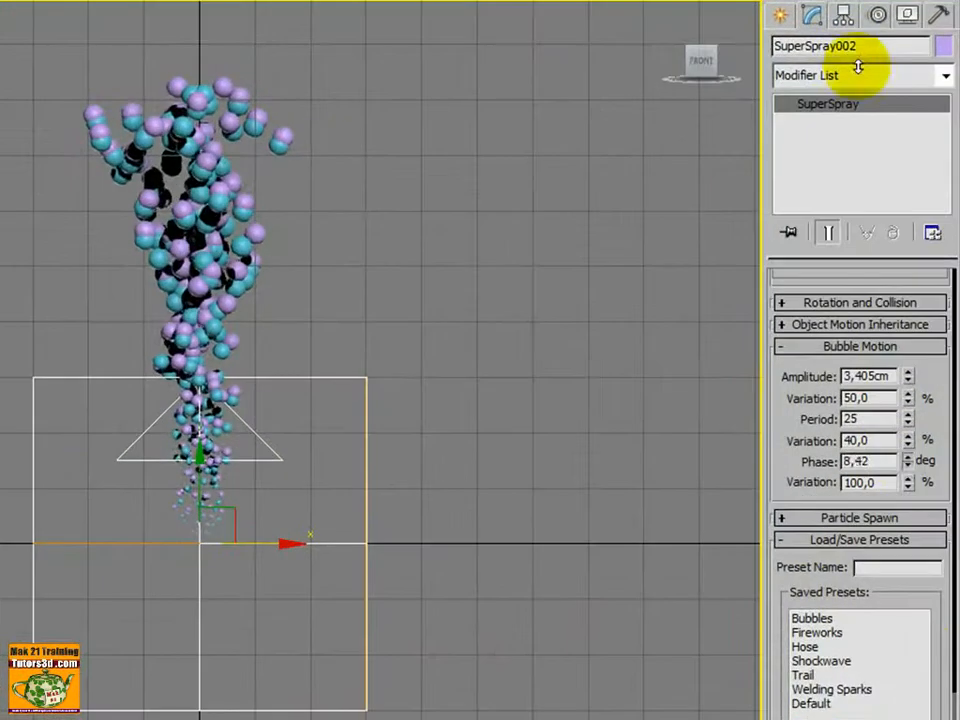
triple_click(864, 460)
type("160")
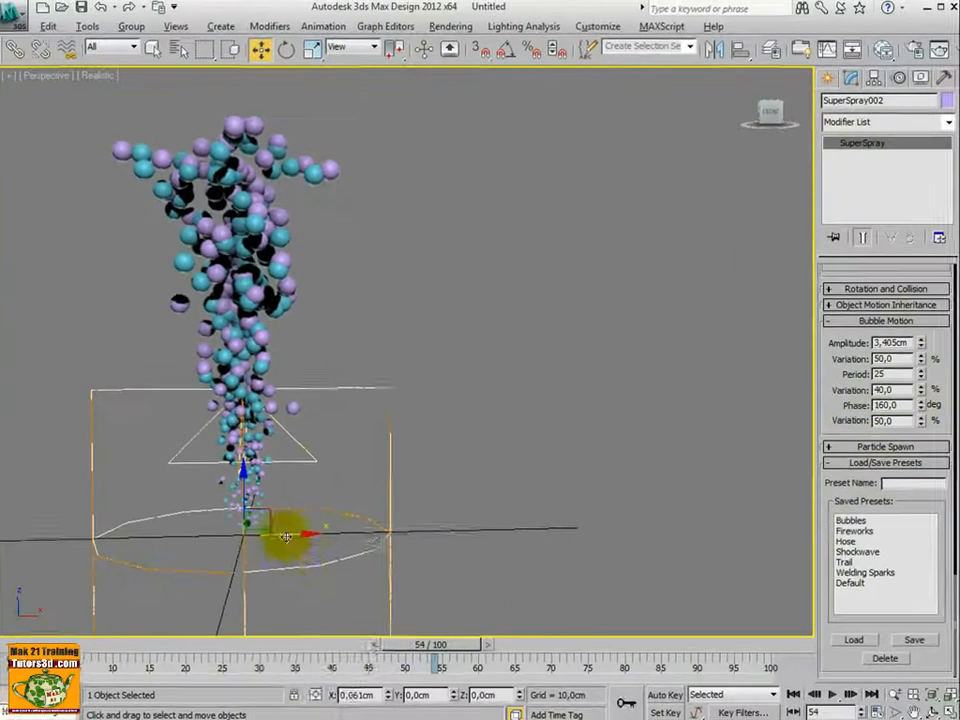
Shift the purple emitter sideways from the cyan one and set Bubble Motion Amplitude to 2.0 cm.
left_click_drag(288, 536, 320, 536)
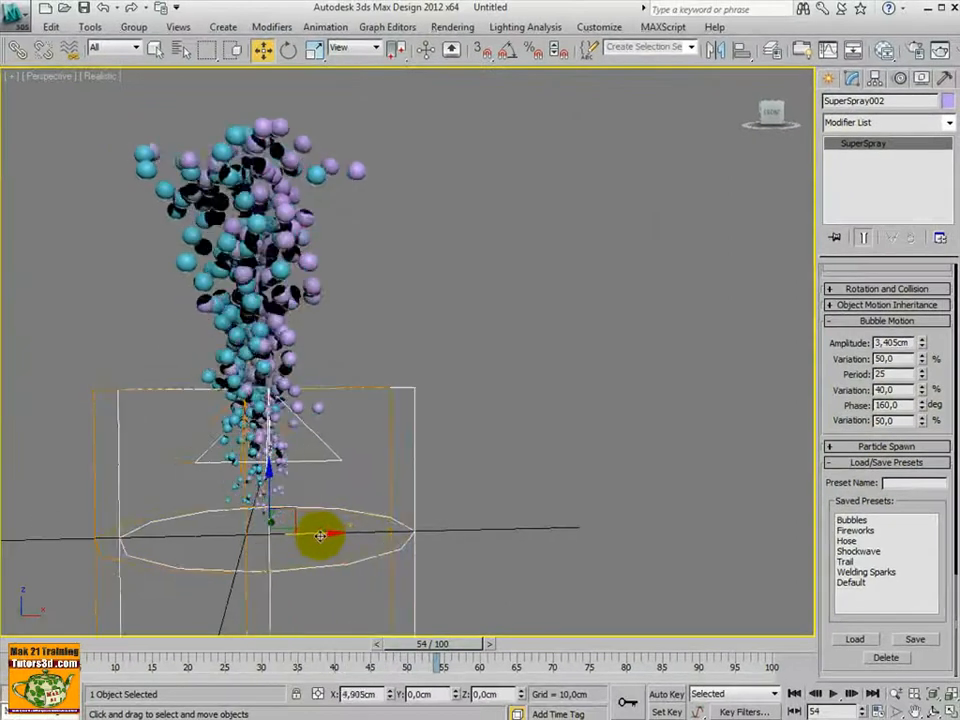
left_click_drag(318, 536, 412, 546)
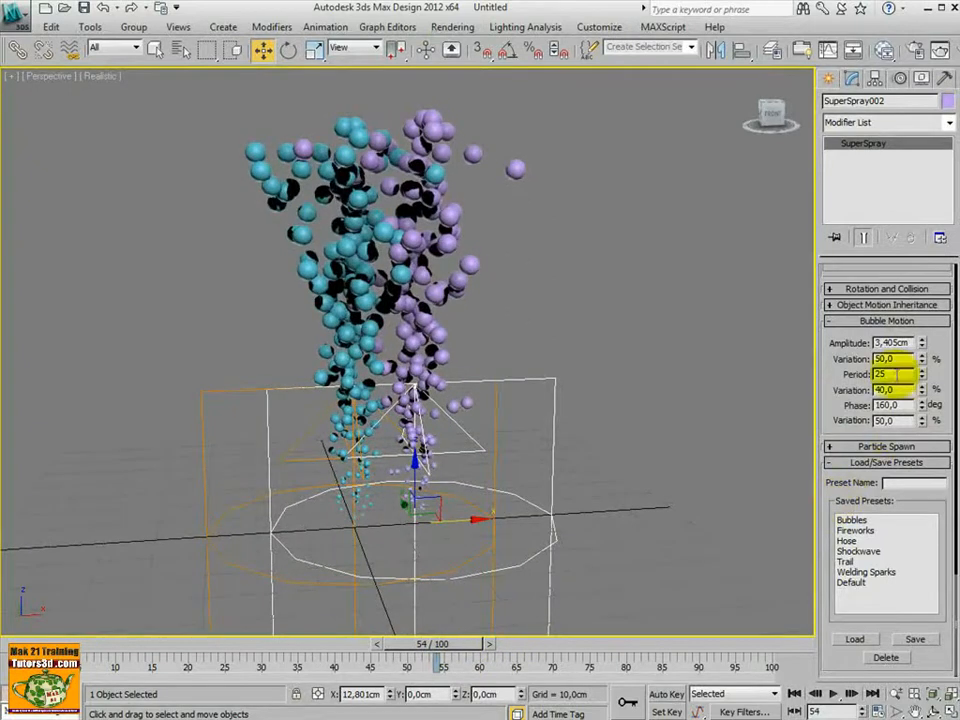
triple_click(890, 374)
type("20")
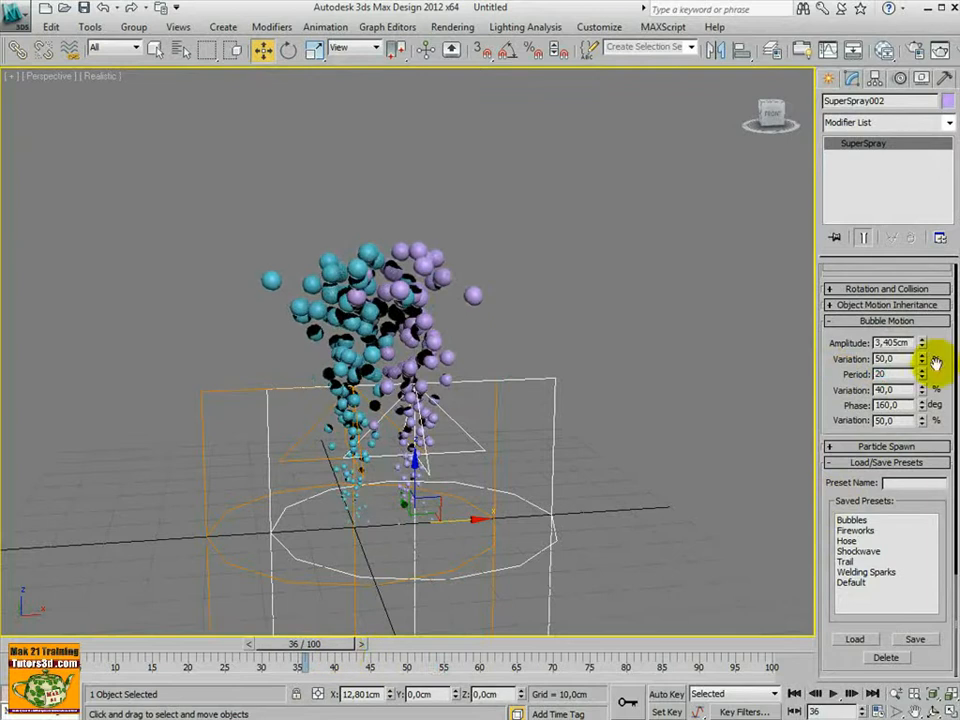
left_click(920, 376)
type("2")
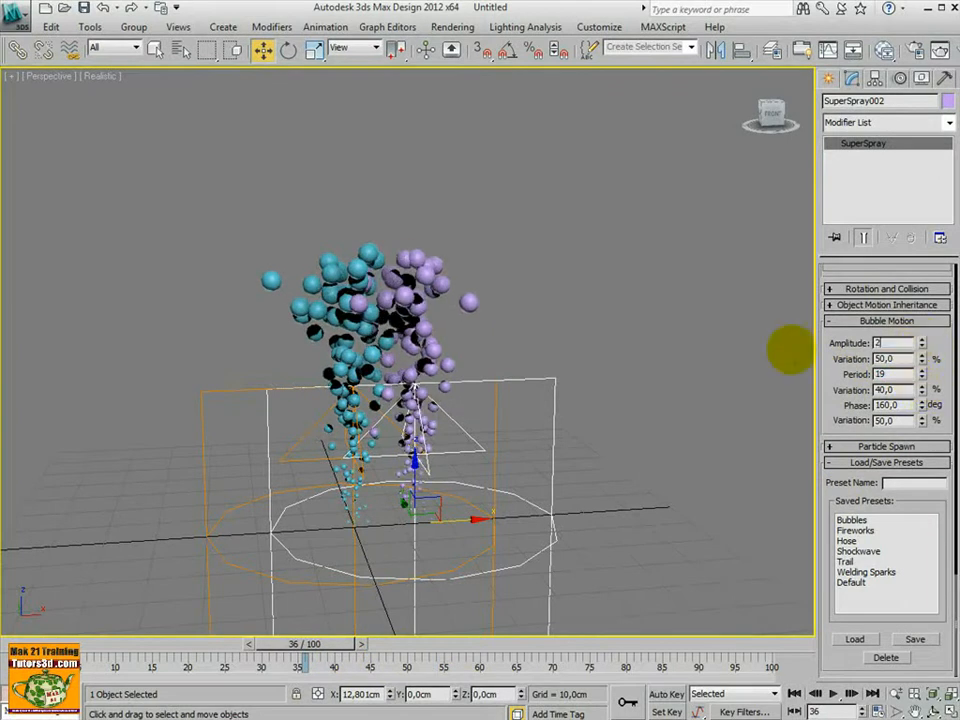
Set the Period to 80 and play back the two separated bubble streams to preview.
left_click(832, 692)
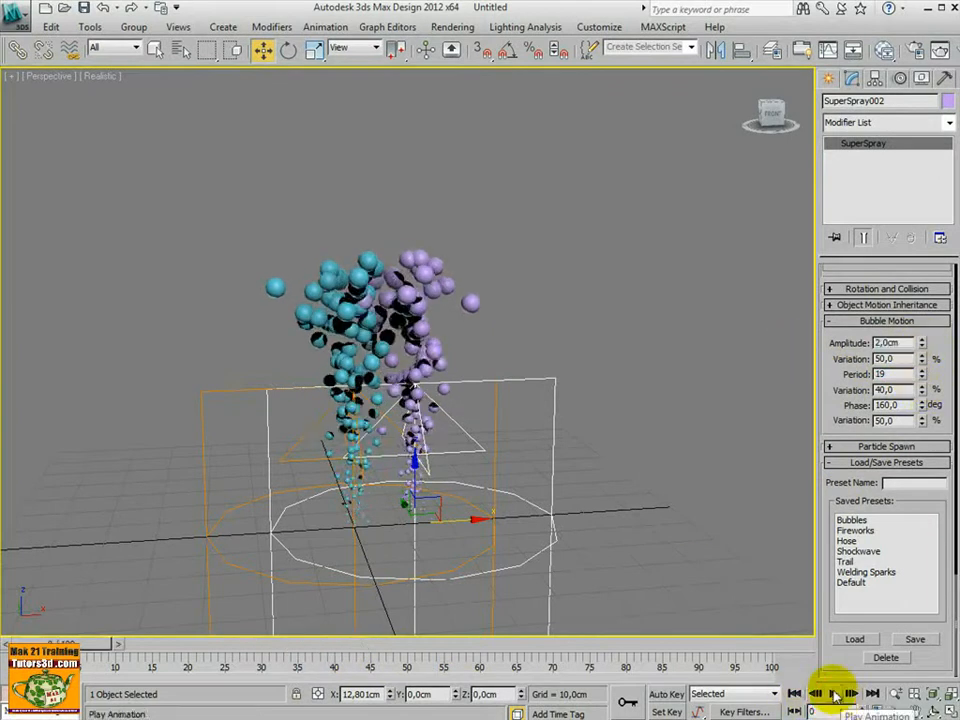
left_click(832, 692)
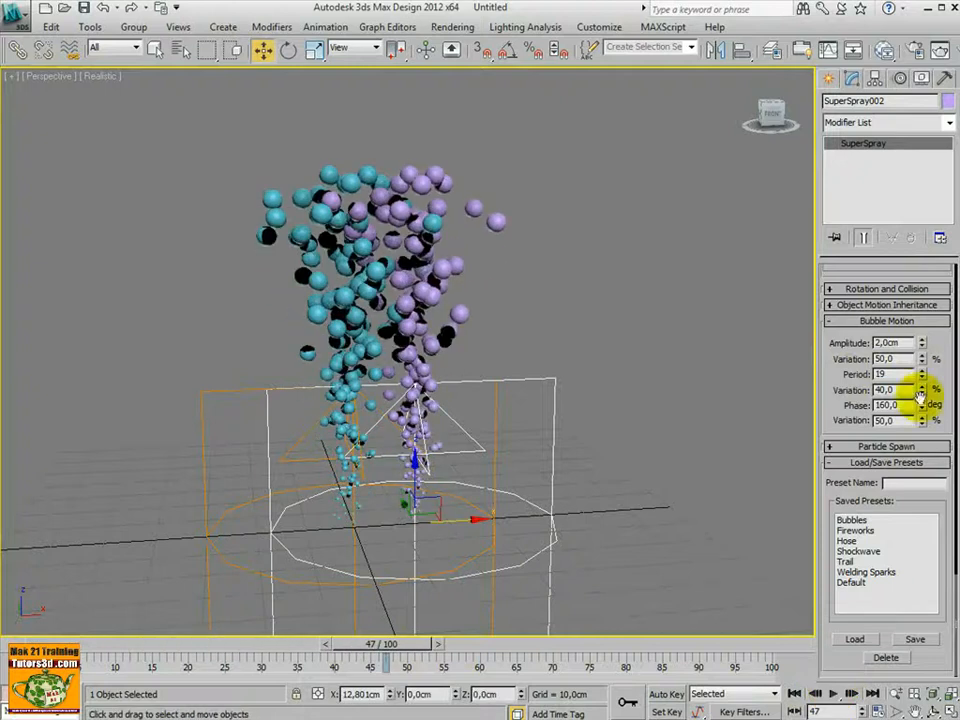
triple_click(888, 374)
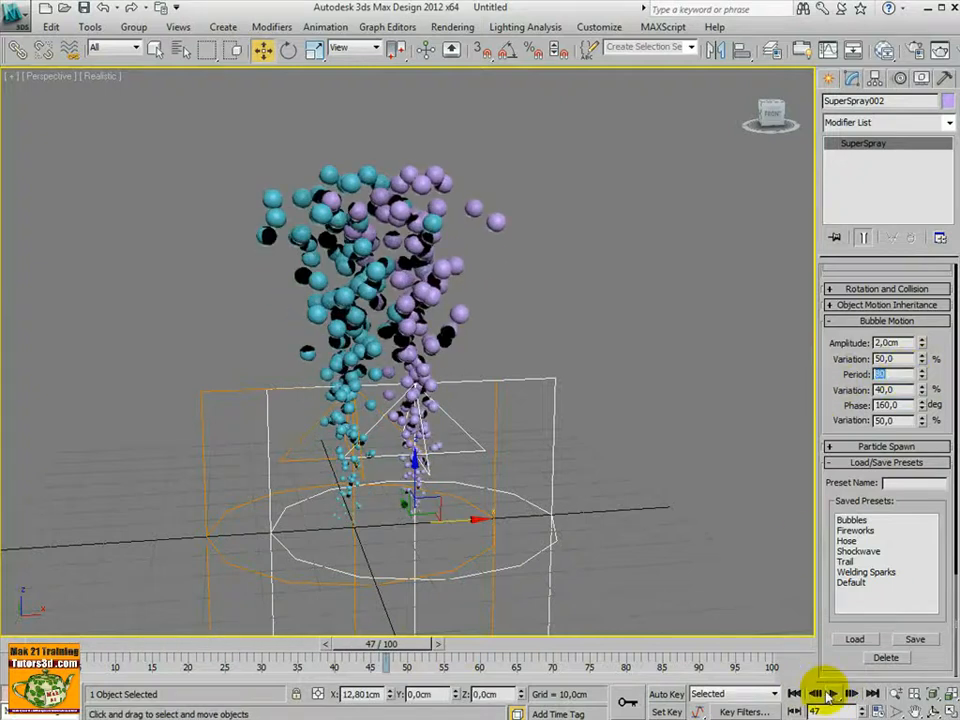
left_click(848, 692)
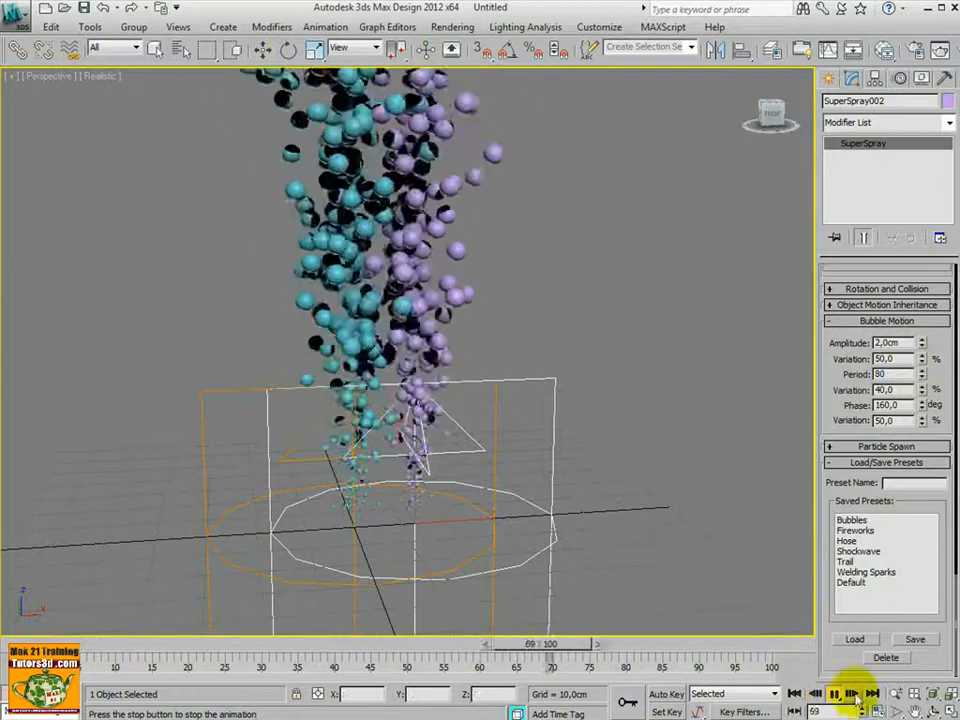
left_click(850, 692)
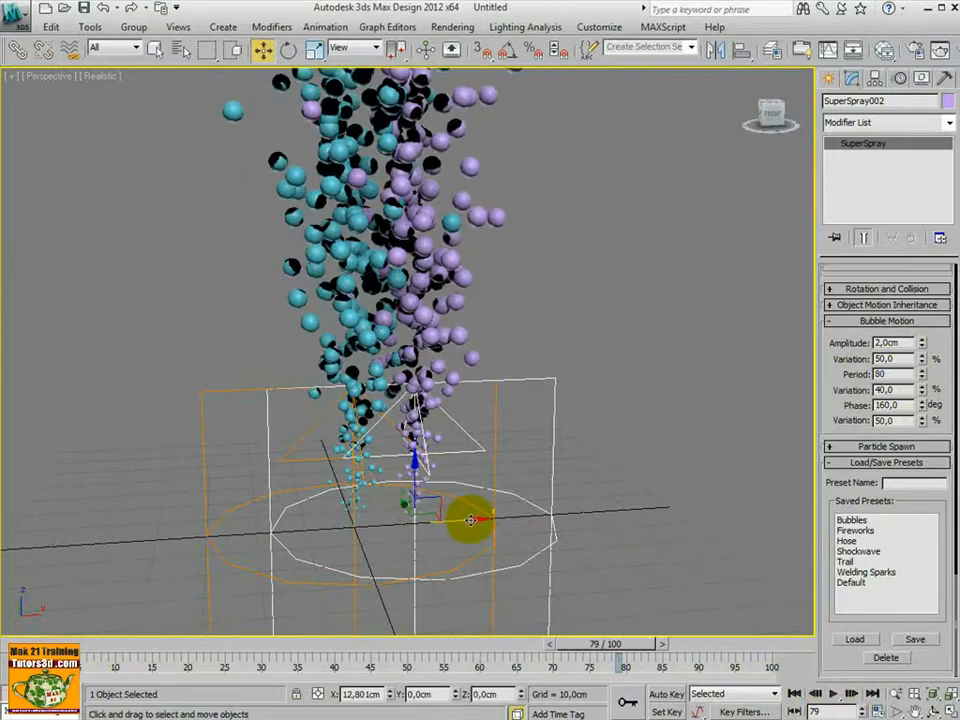
left_click_drag(470, 520, 610, 520)
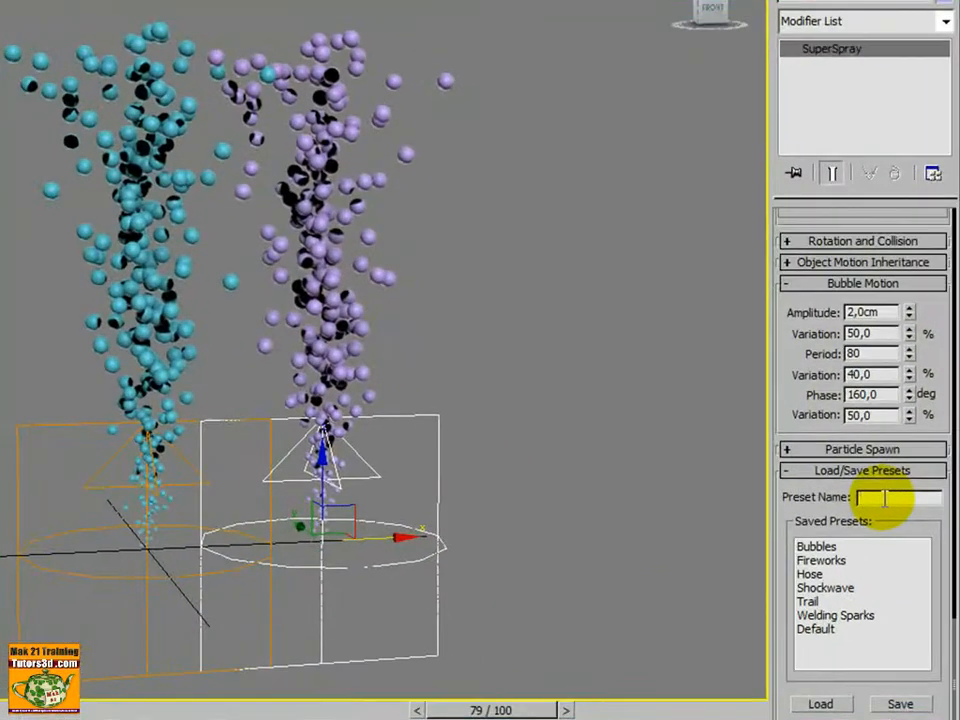
Save the bubble motion settings as a new preset named Bubbles2.
type("B")
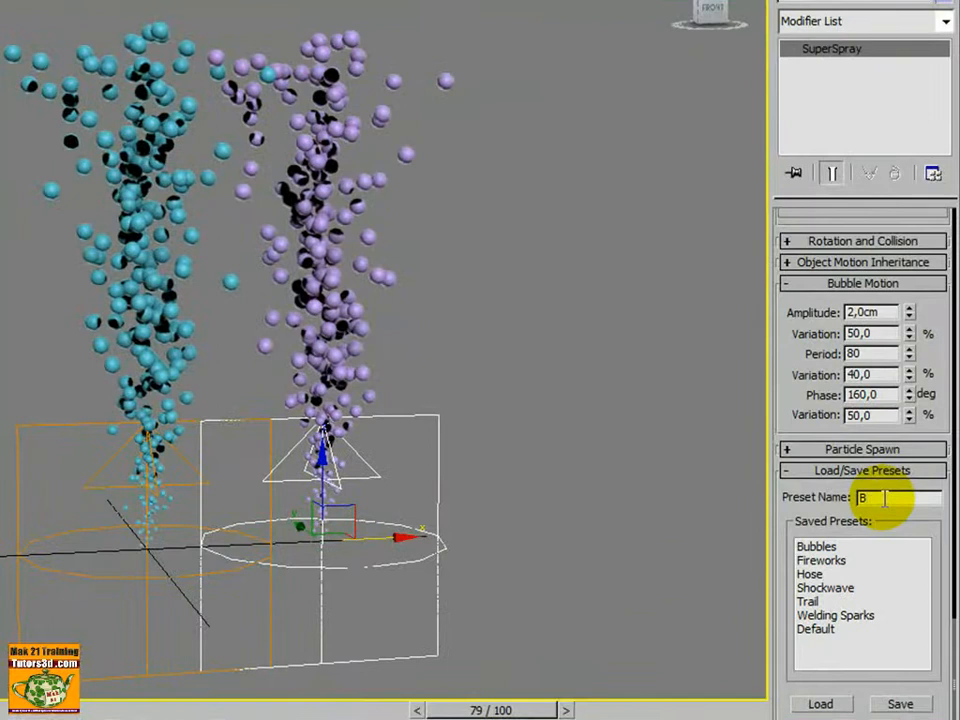
type("ubbles2")
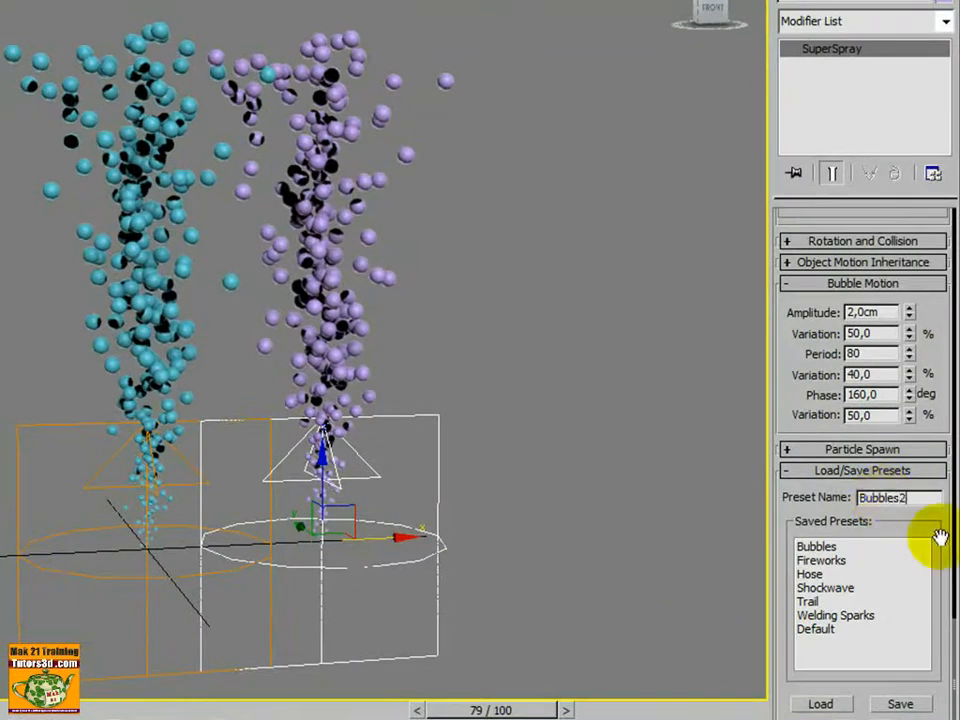
left_click(900, 704)
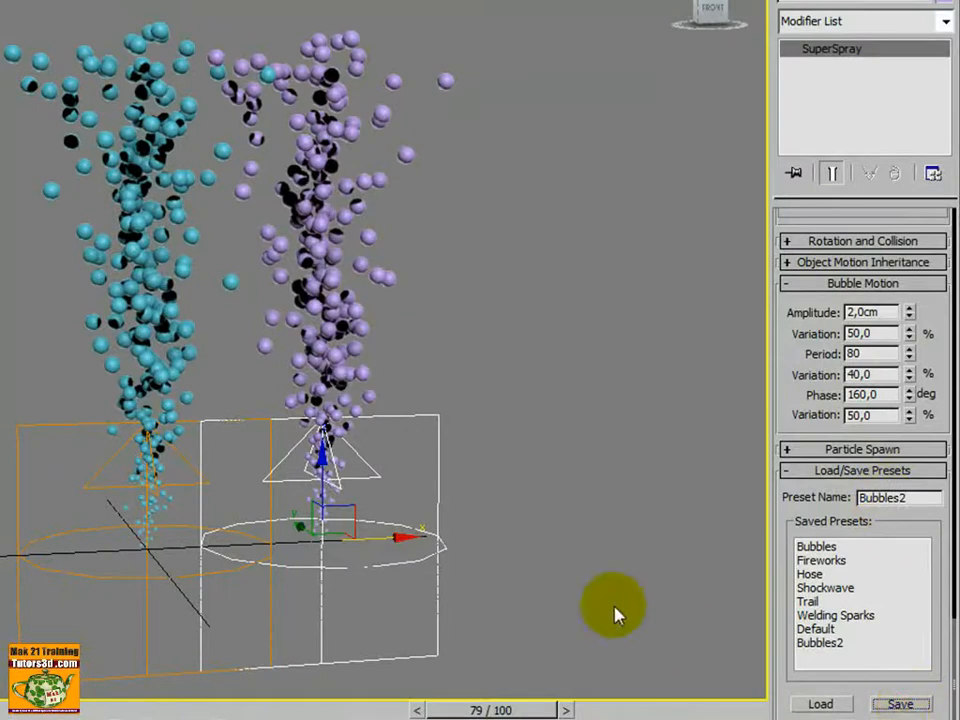
mouse_move(148, 570)
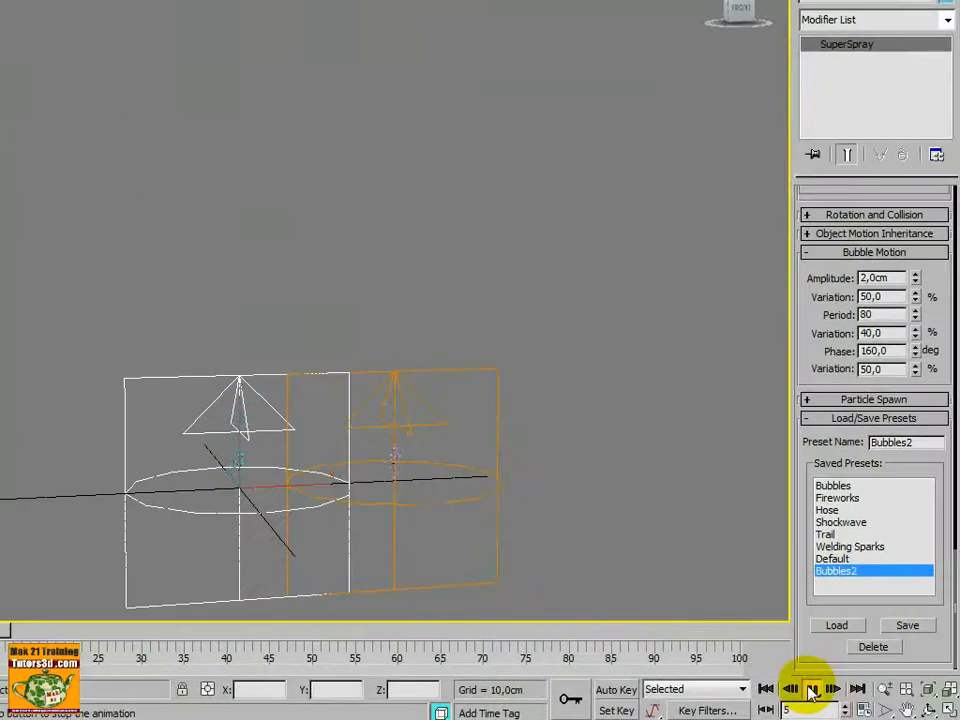
Play back the cyan and purple bubble streams after loading the Bubbles preset, then reach Particle Generation.
left_click(812, 688)
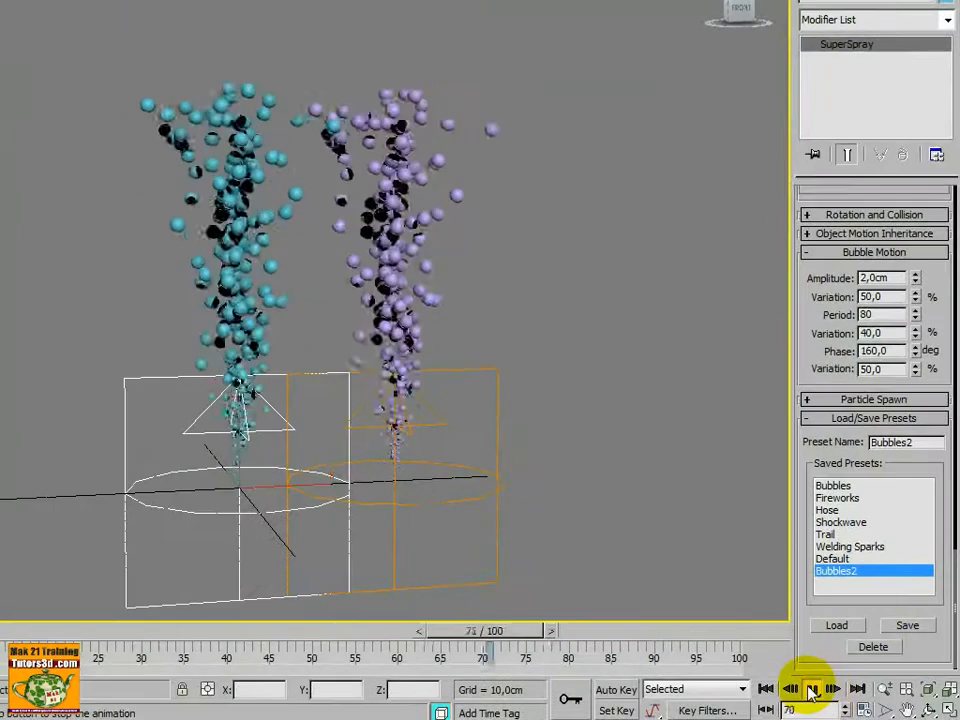
left_click(812, 688)
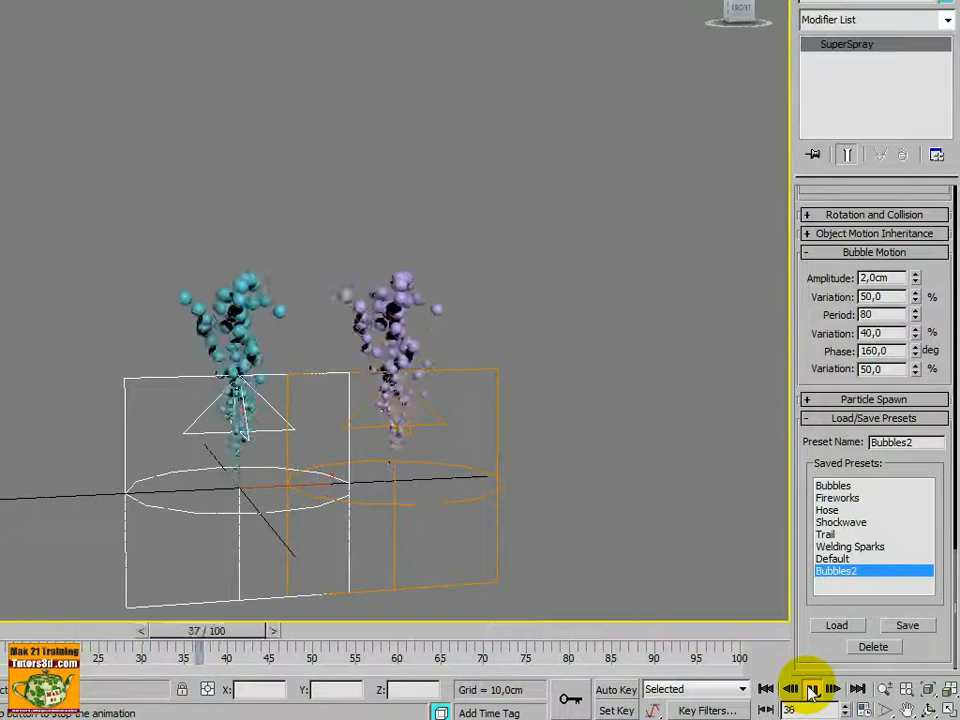
left_click(812, 688)
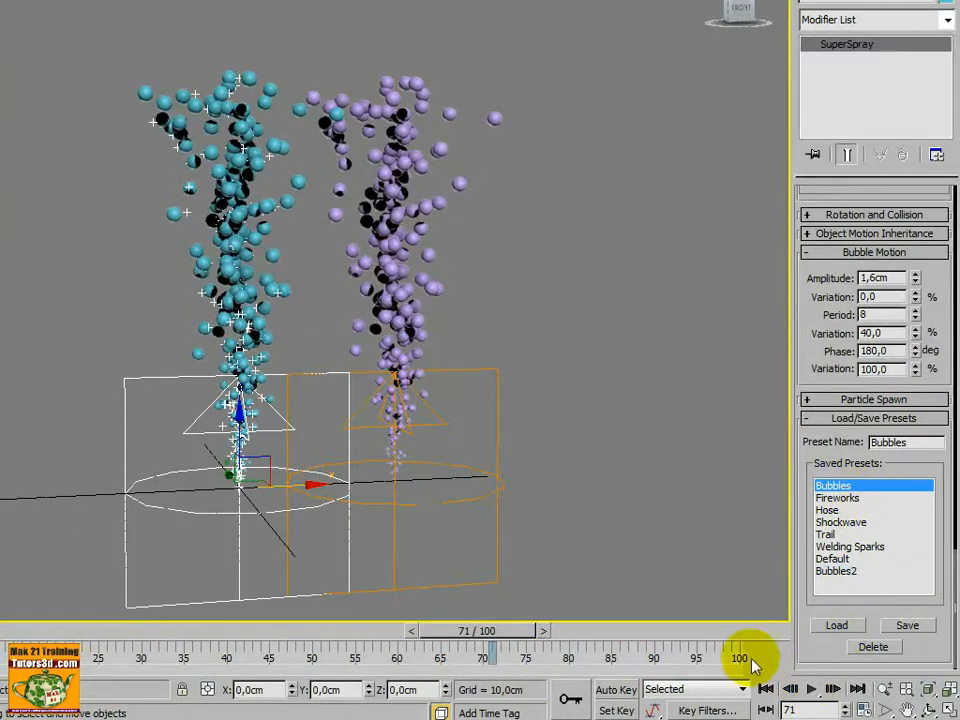
left_click(812, 688)
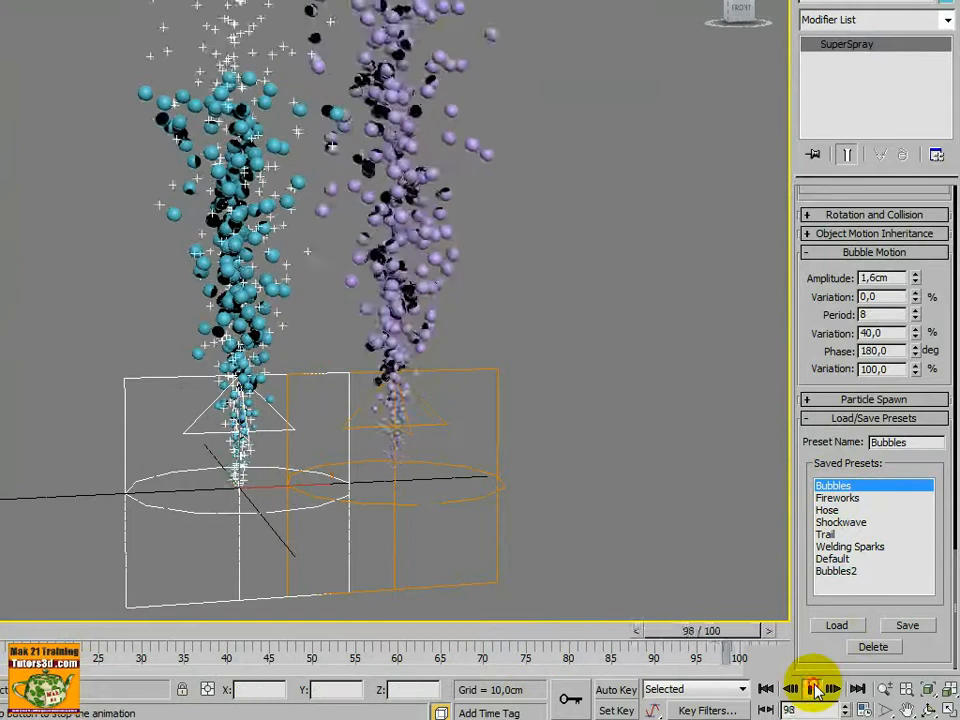
left_click(812, 688)
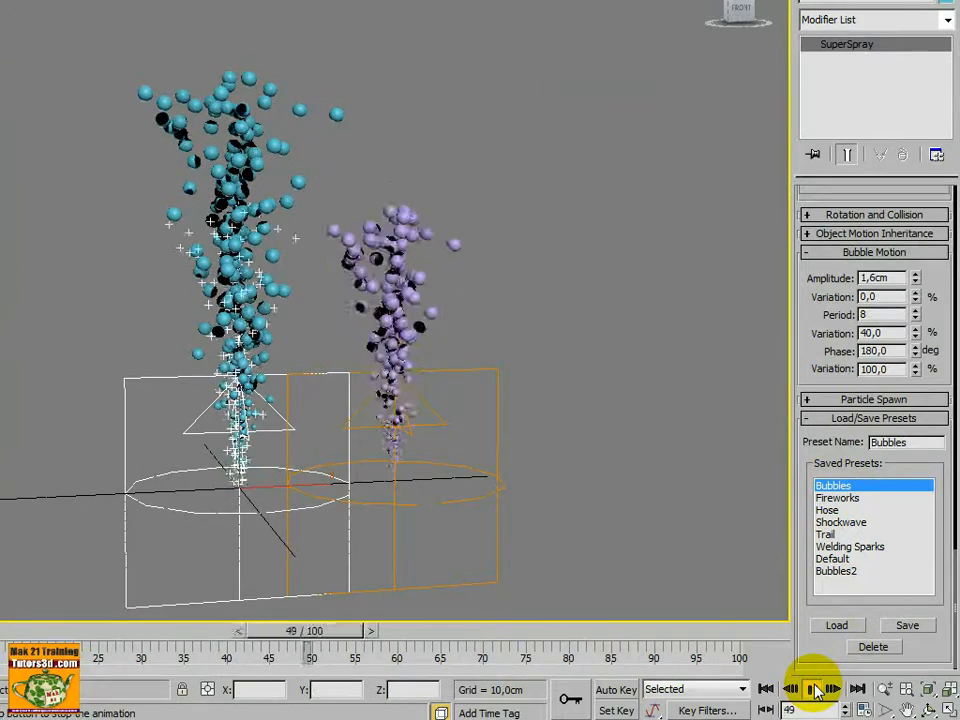
left_click(812, 688)
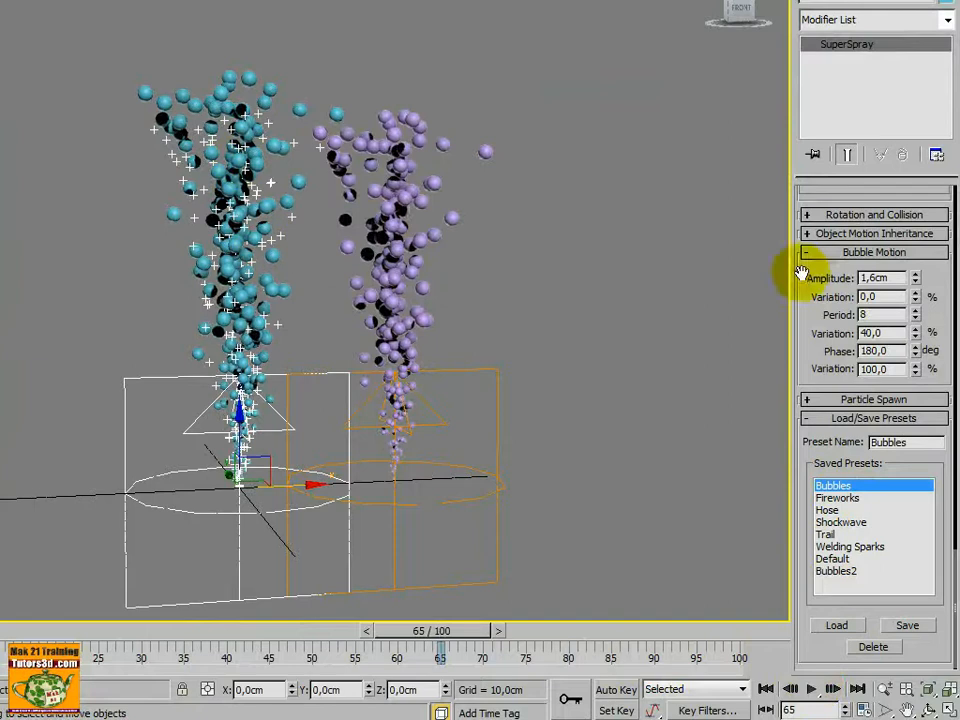
scroll("down", 3)
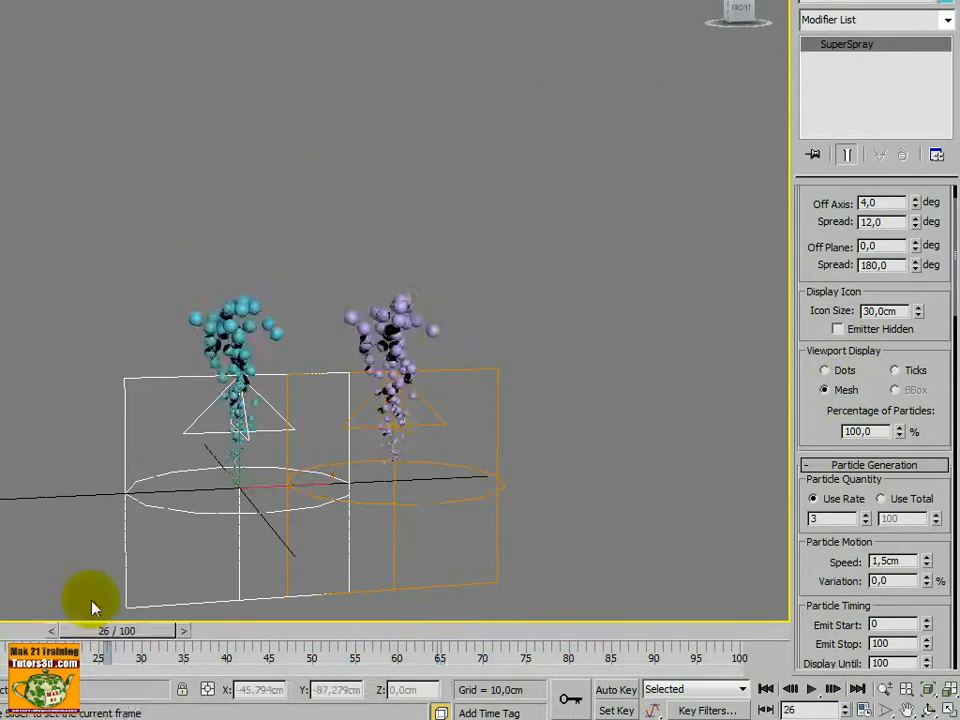
left_click(812, 688)
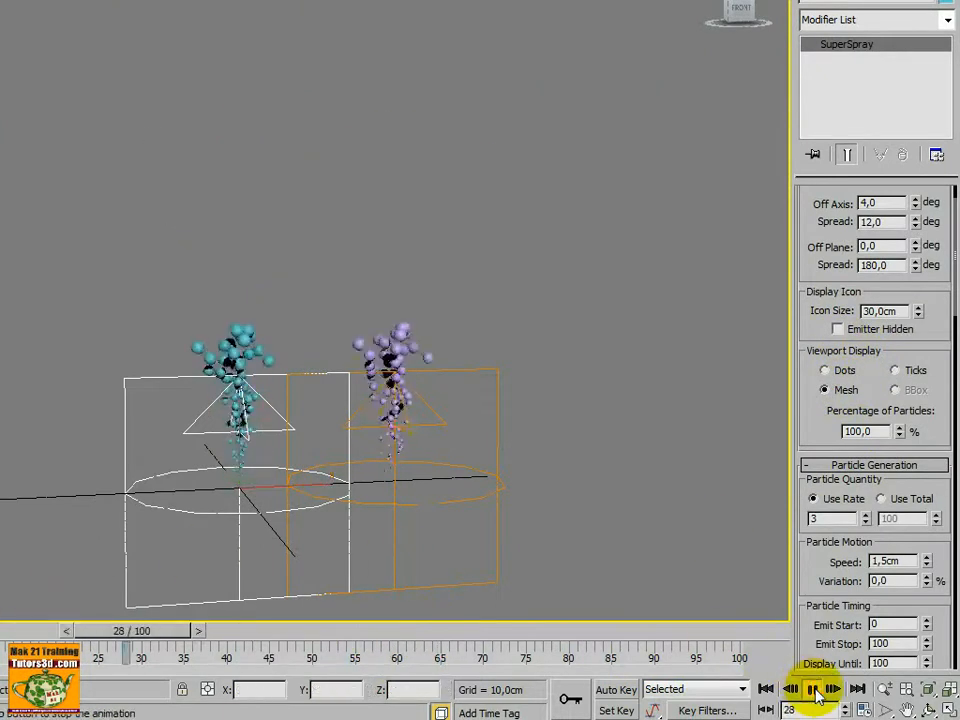
left_click(812, 688)
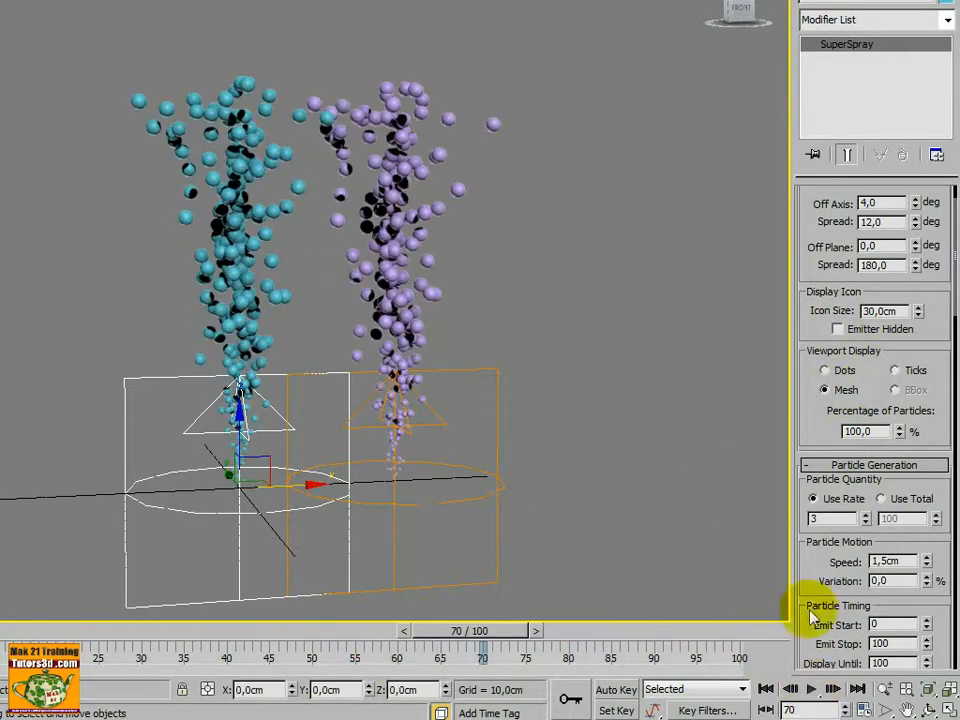
scroll("down", 3)
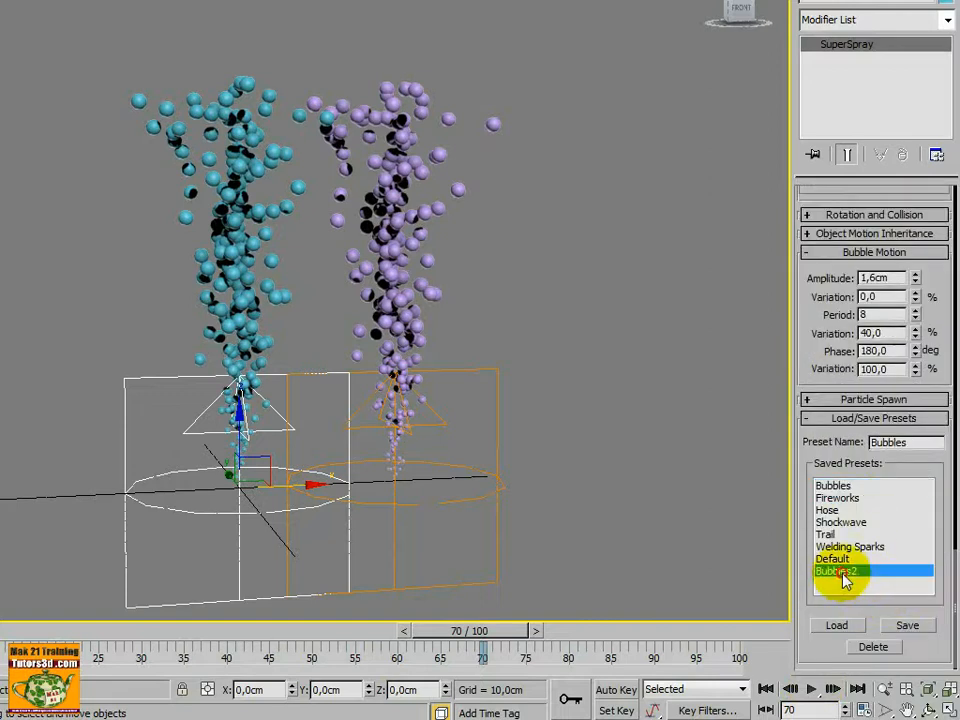
mouse_move(916, 648)
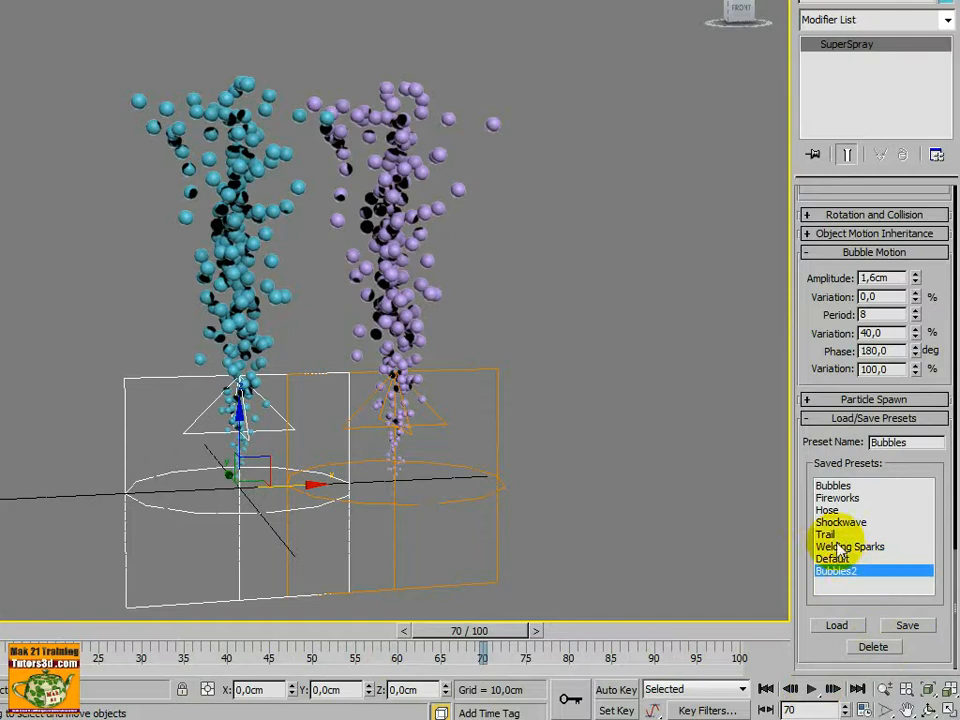
mouse_move(640, 560)
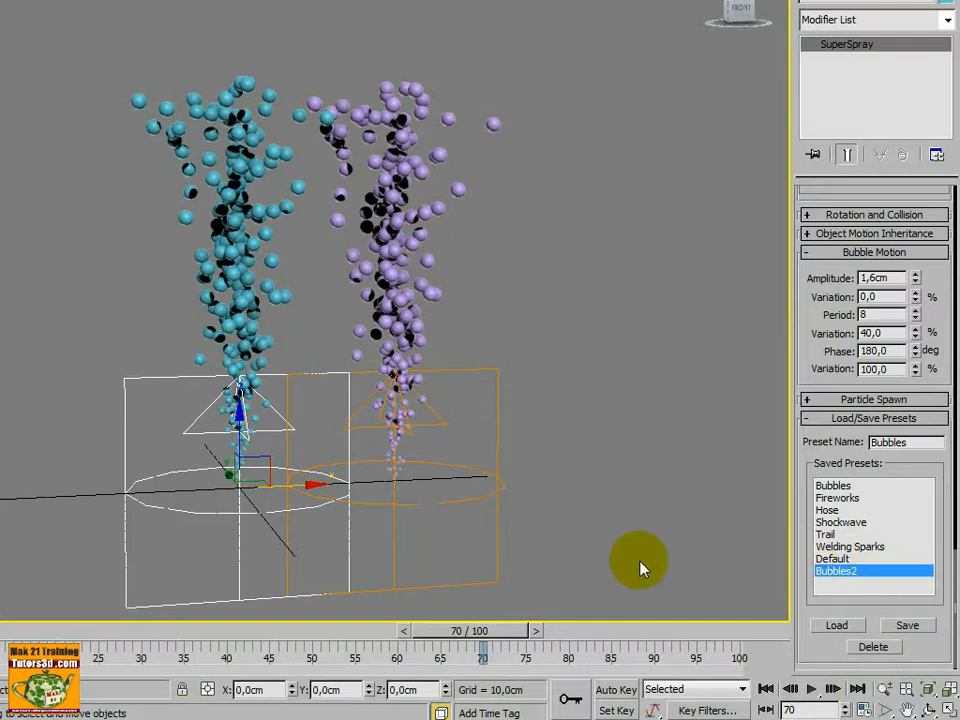
mouse_move(530, 572)
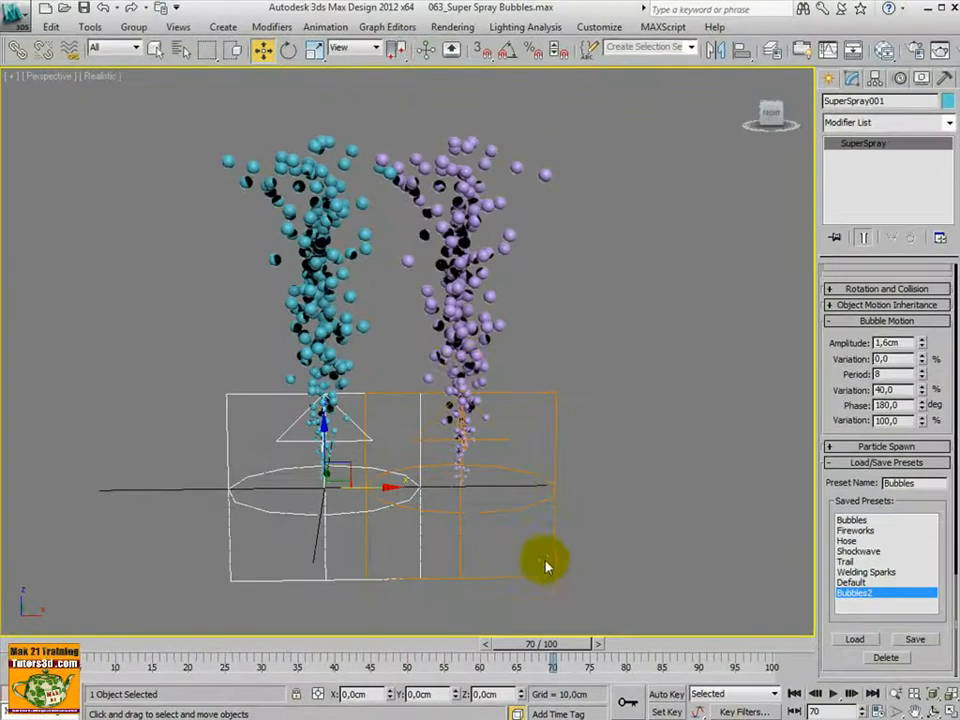
mouse_move(450, 20)
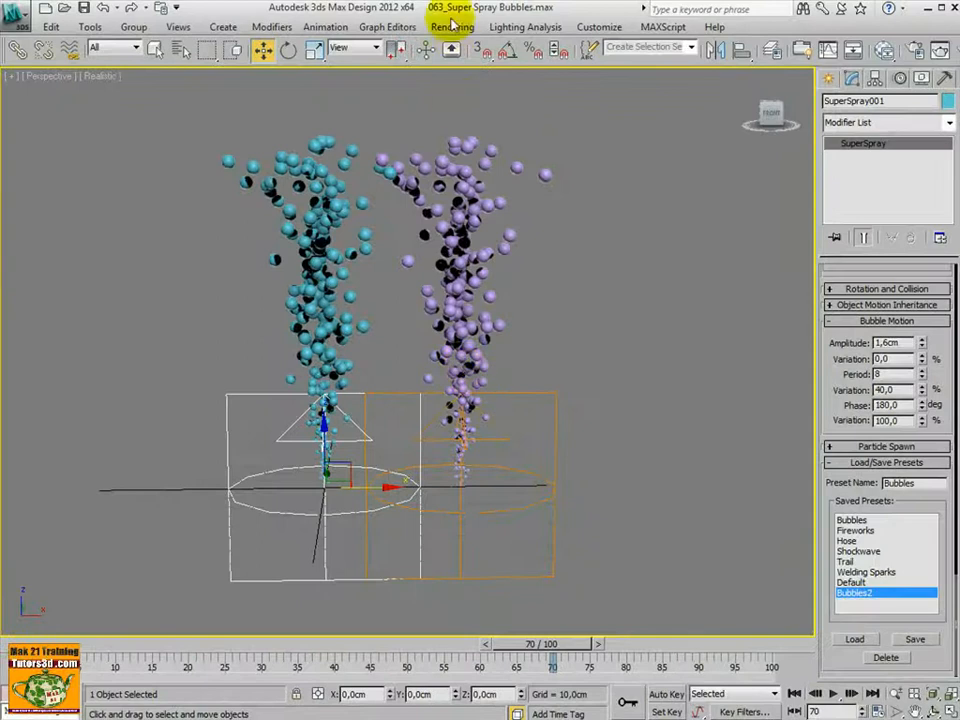
mouse_move(638, 388)
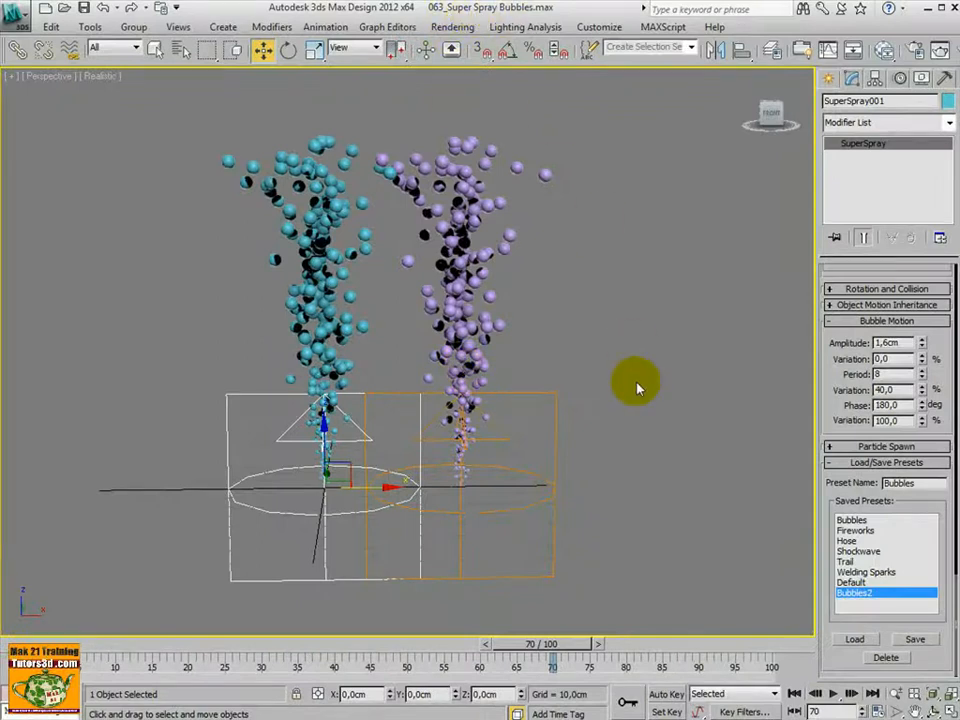